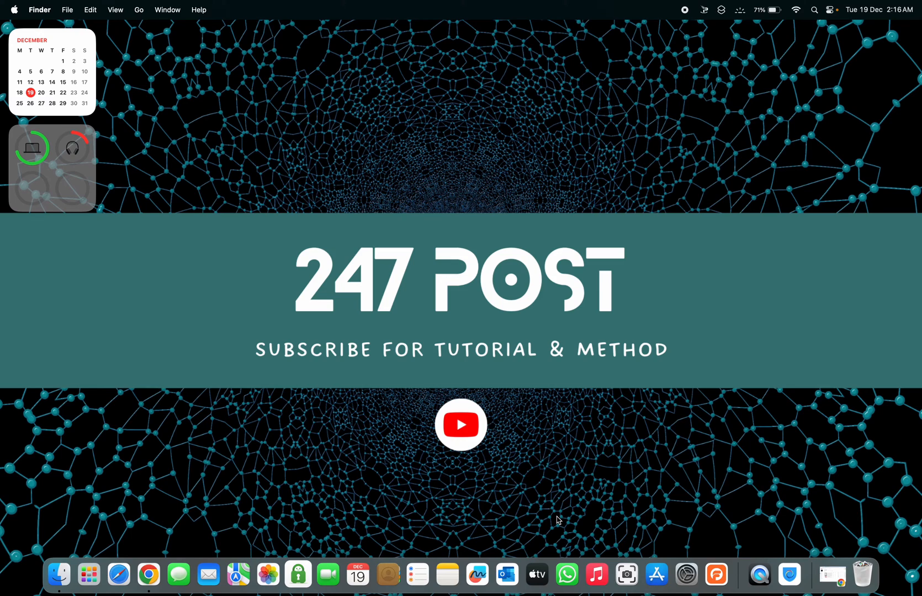
mouse_move(148, 575)
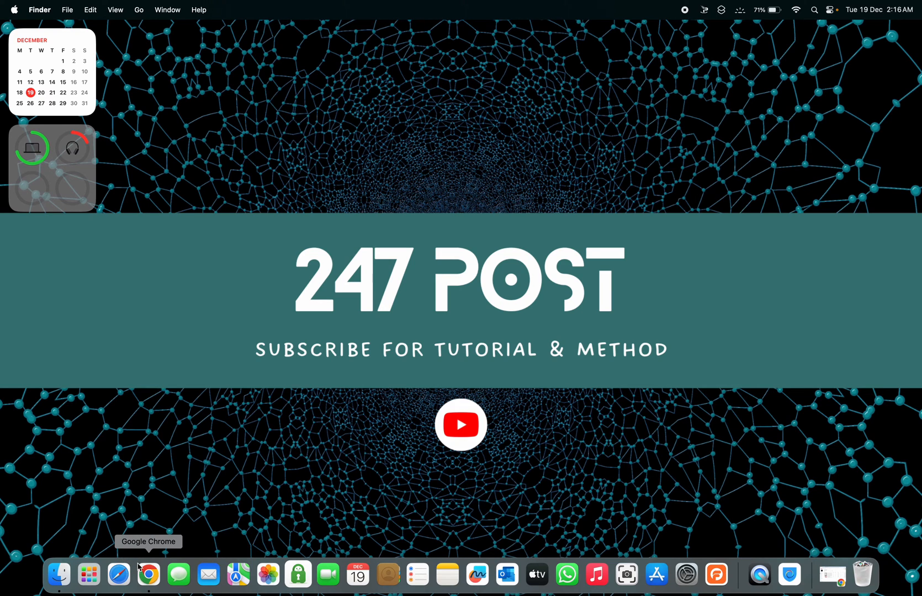
Open YouTube Studio analytics in Chrome and view the live count of 1,435 subscribers
click(148, 575)
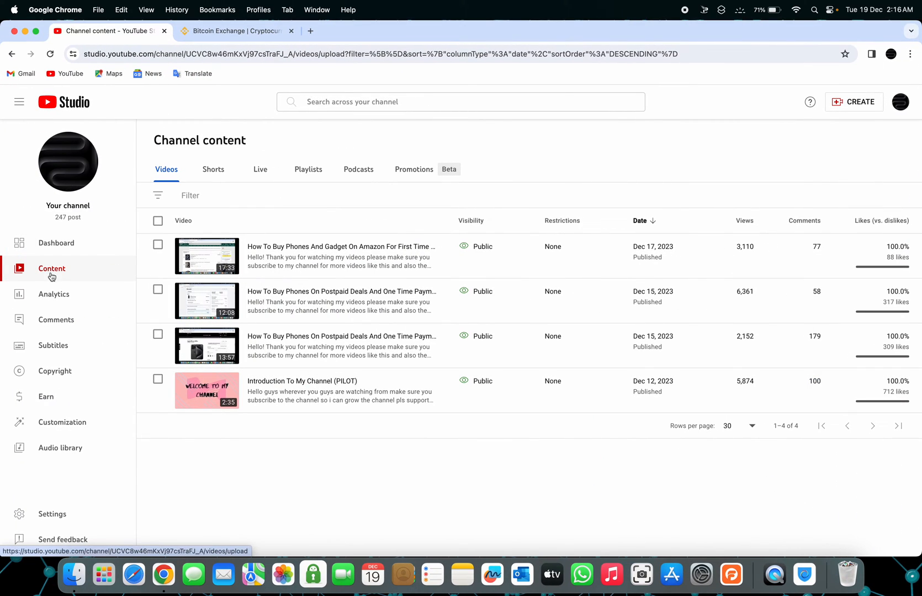
click(53, 295)
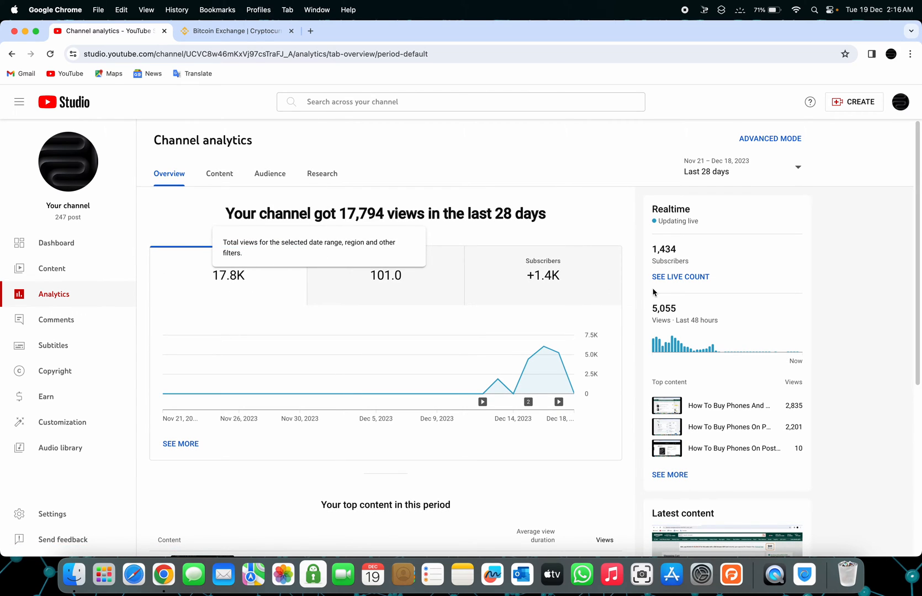
click(680, 277)
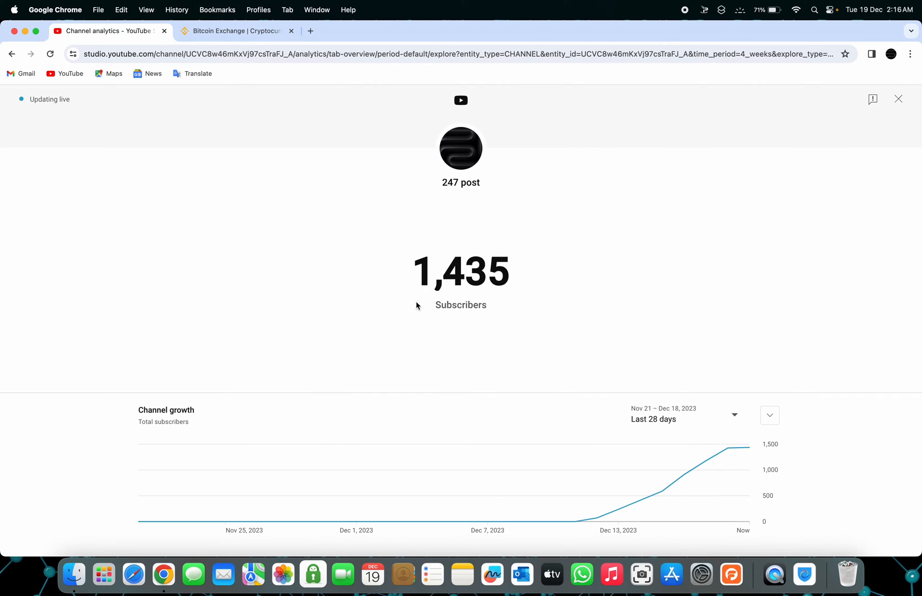
mouse_move(492, 299)
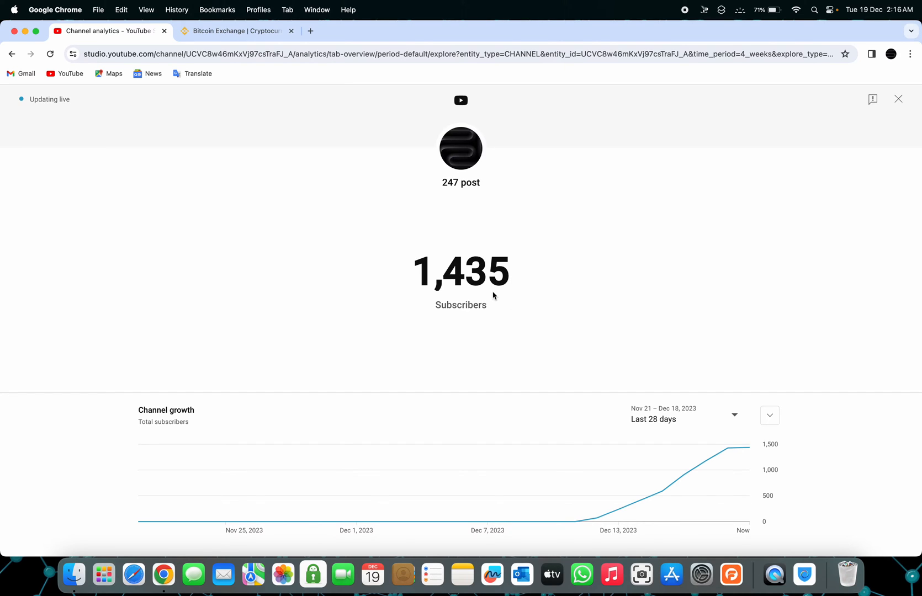
mouse_move(488, 354)
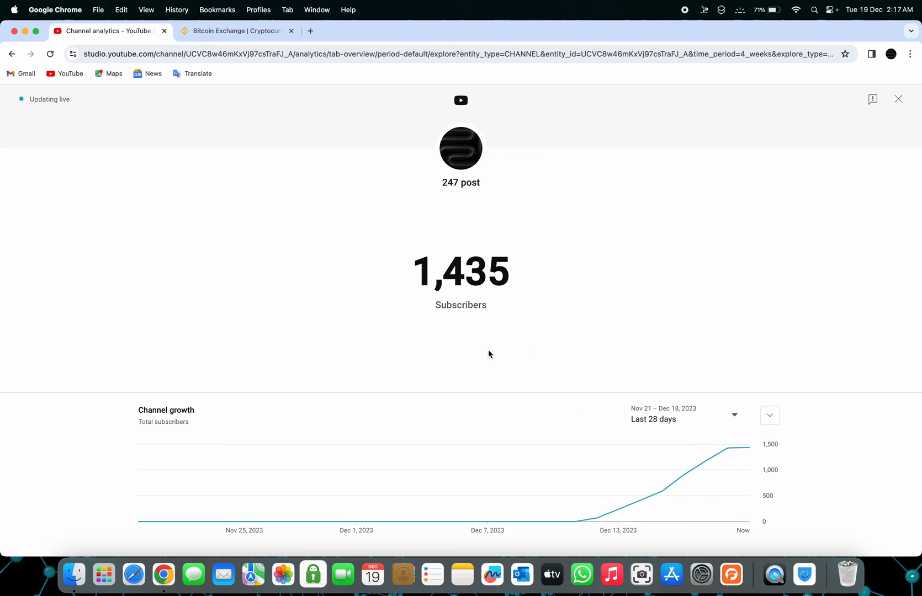
mouse_move(286, 305)
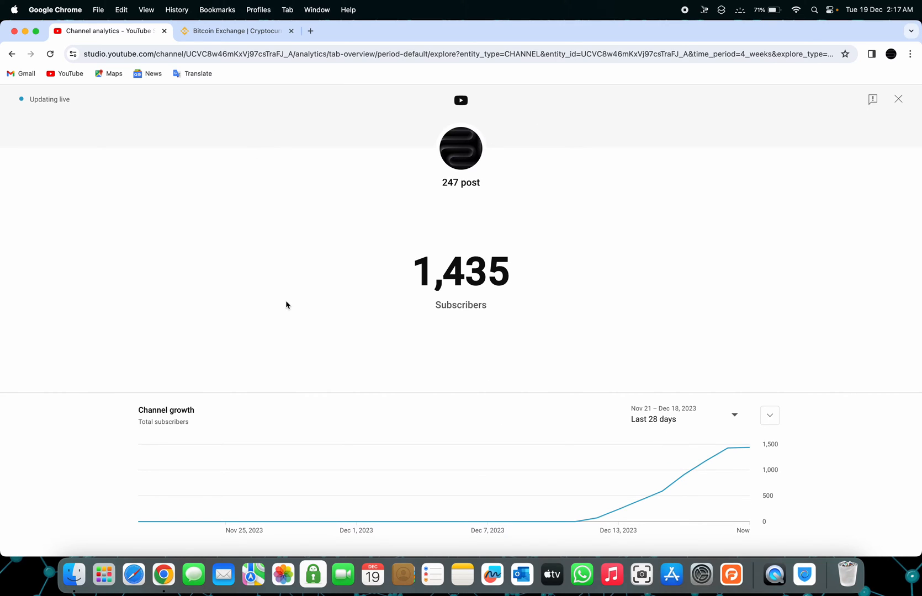
mouse_move(274, 115)
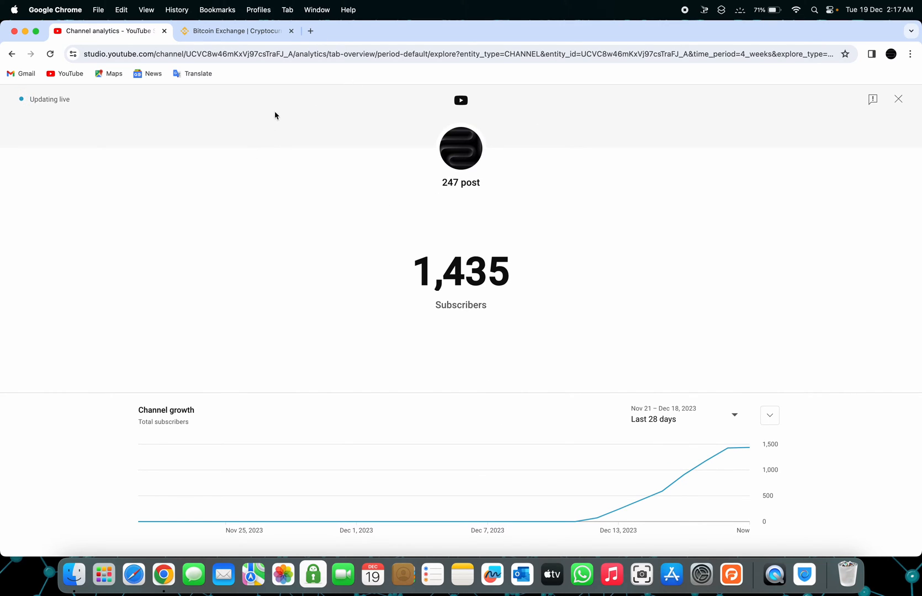
mouse_move(456, 316)
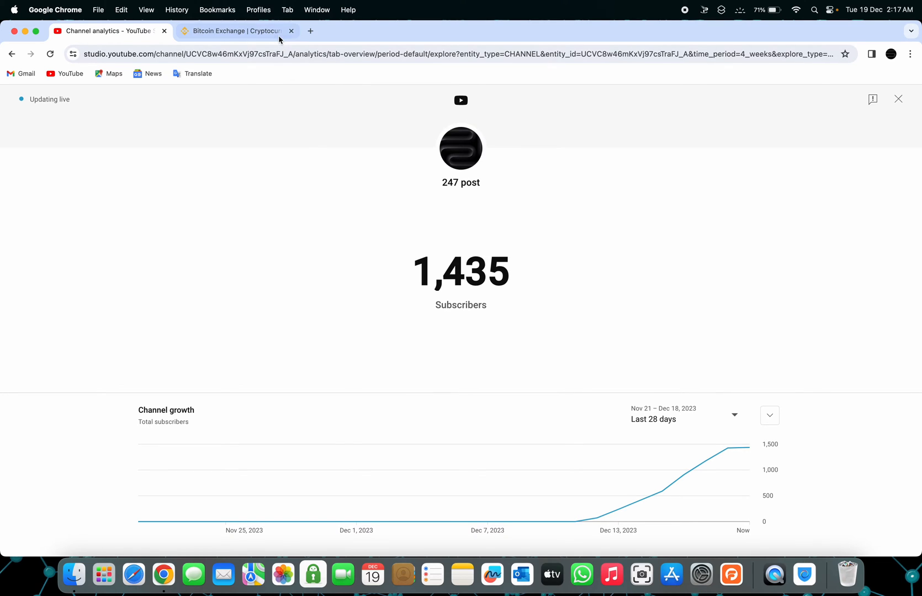
Switch to the Binance tab and scan the login QR code to sign in
click(235, 31)
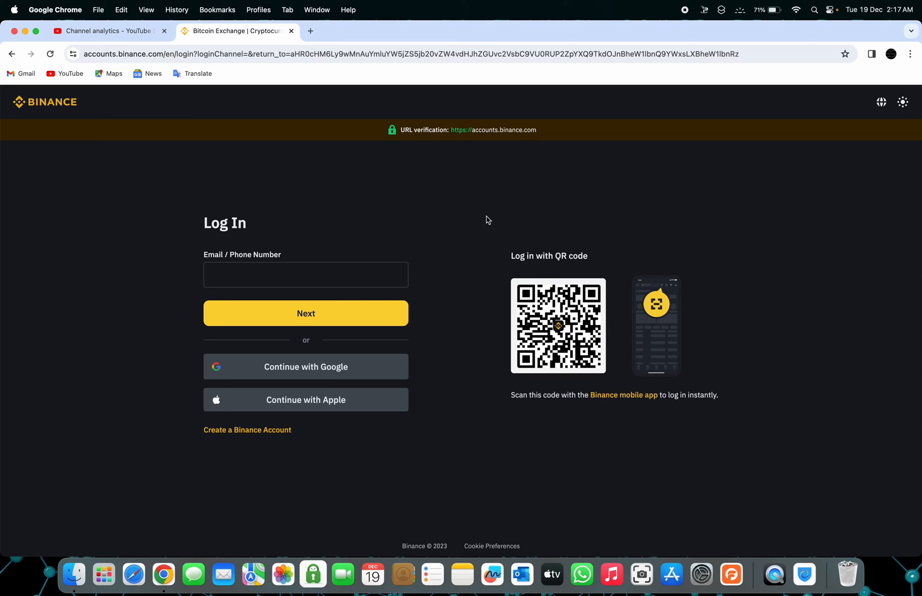
click(305, 274)
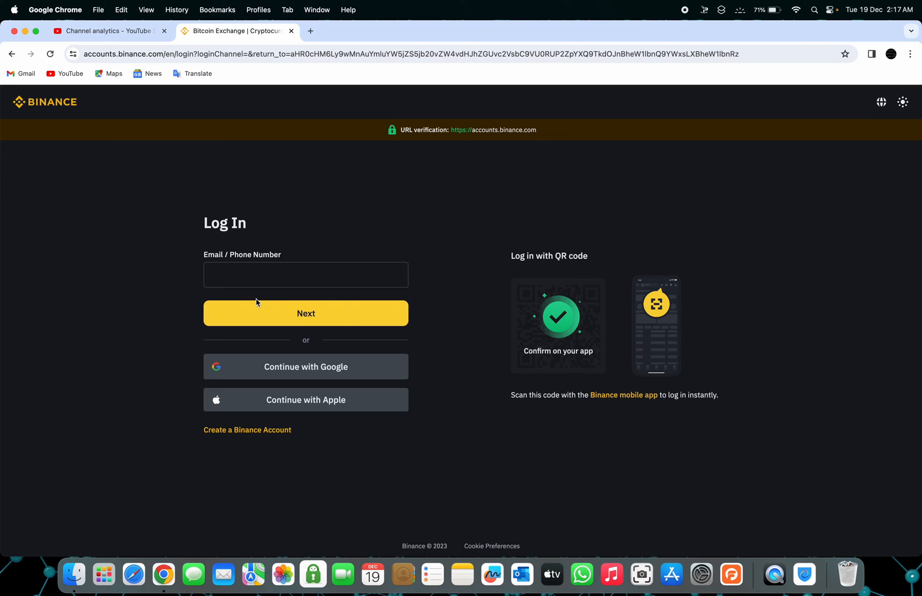
mouse_move(316, 400)
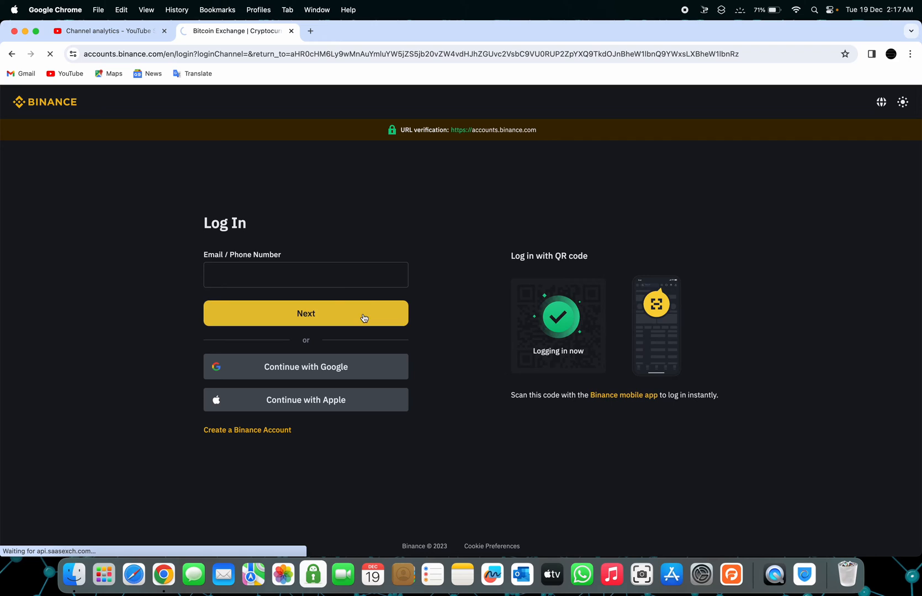
mouse_move(555, 344)
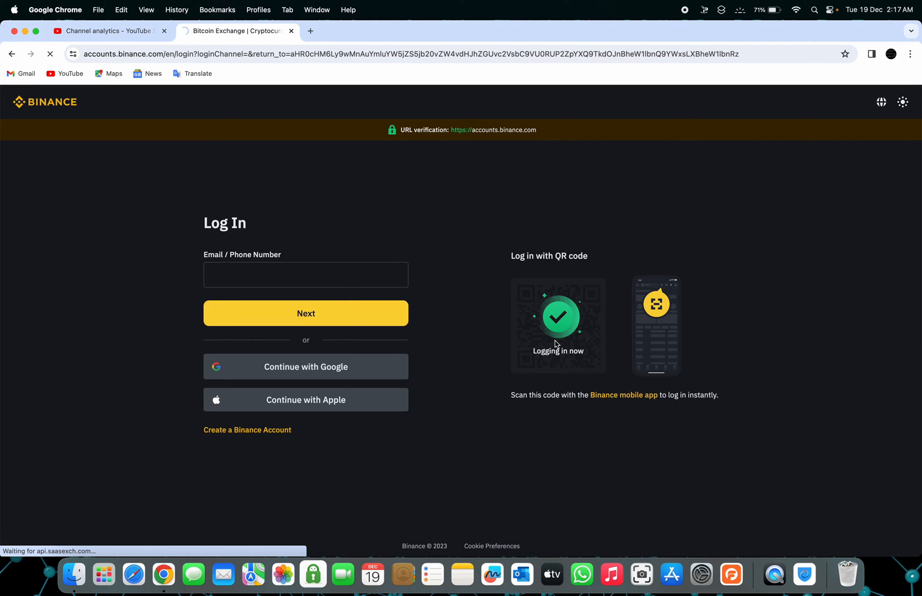
mouse_move(593, 219)
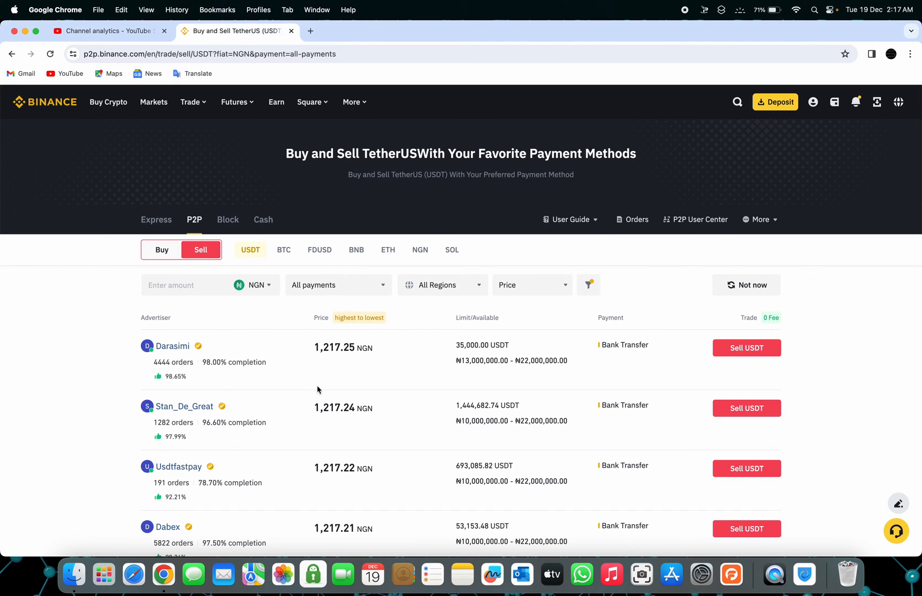
scroll(down, 3)
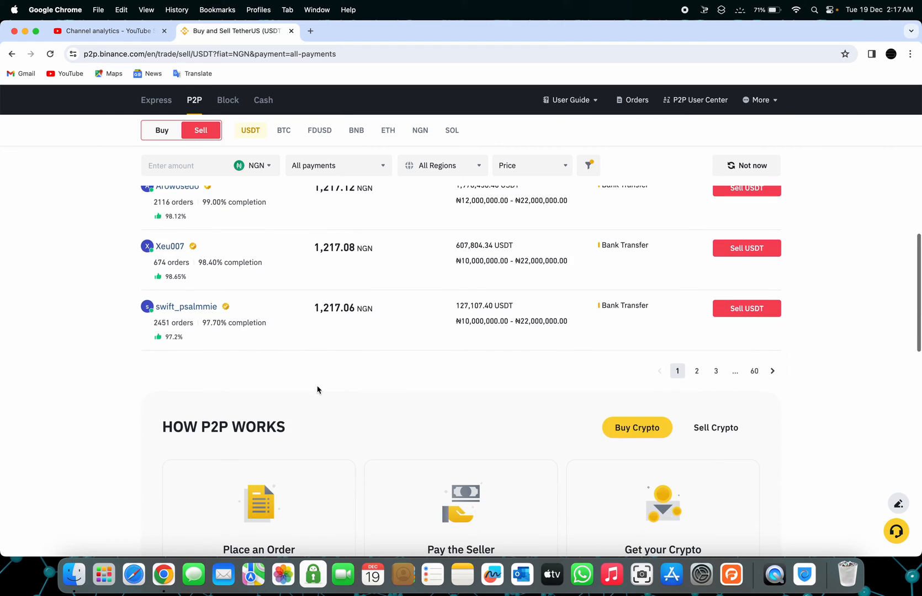
scroll(up, 3)
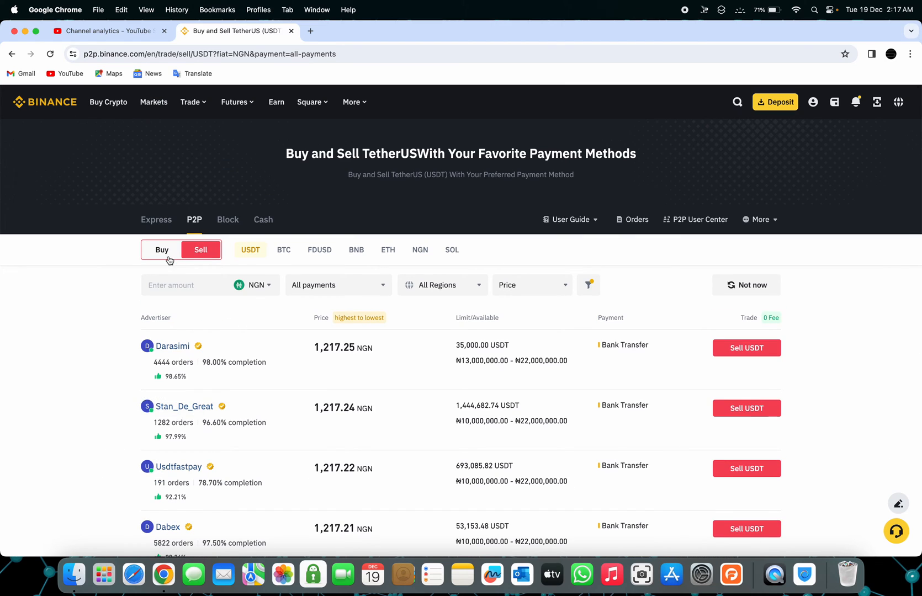
mouse_move(193, 222)
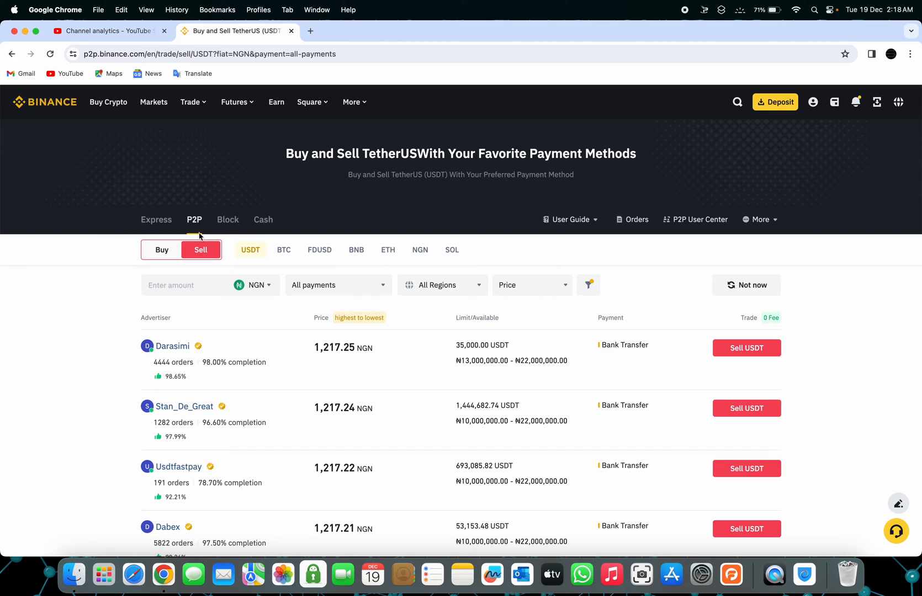
Browse the P2P offers to buy USDT and check the lowest buy price
click(162, 250)
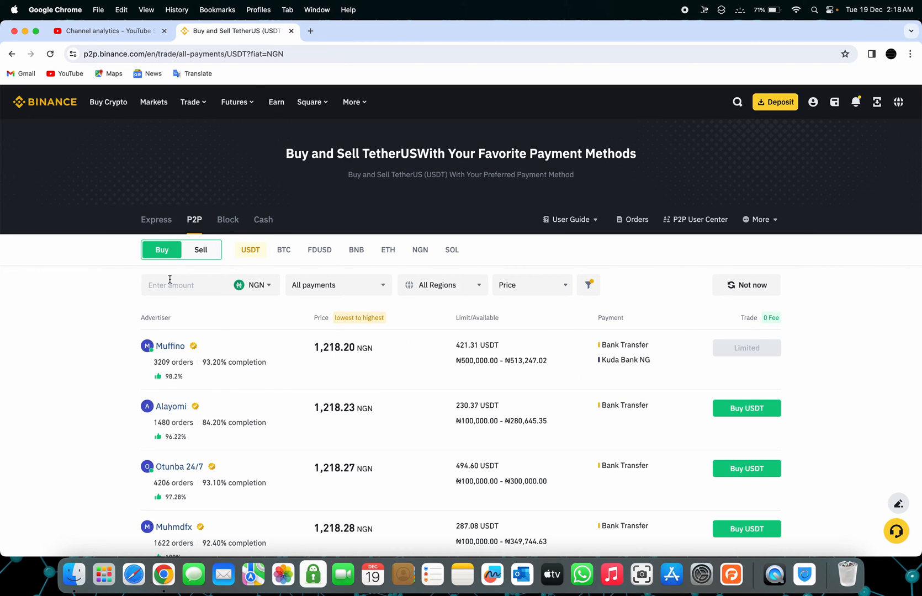
scroll(down, 3)
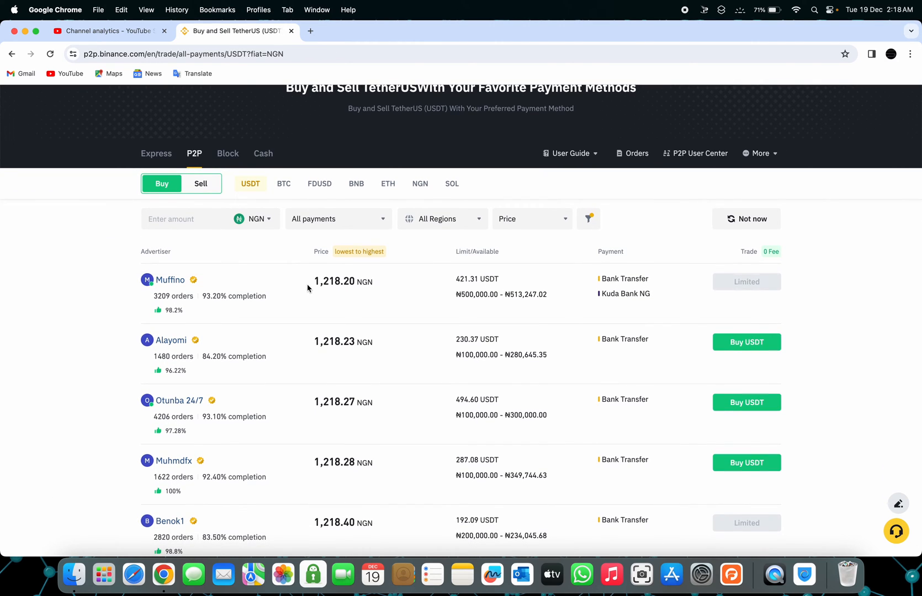
mouse_move(317, 279)
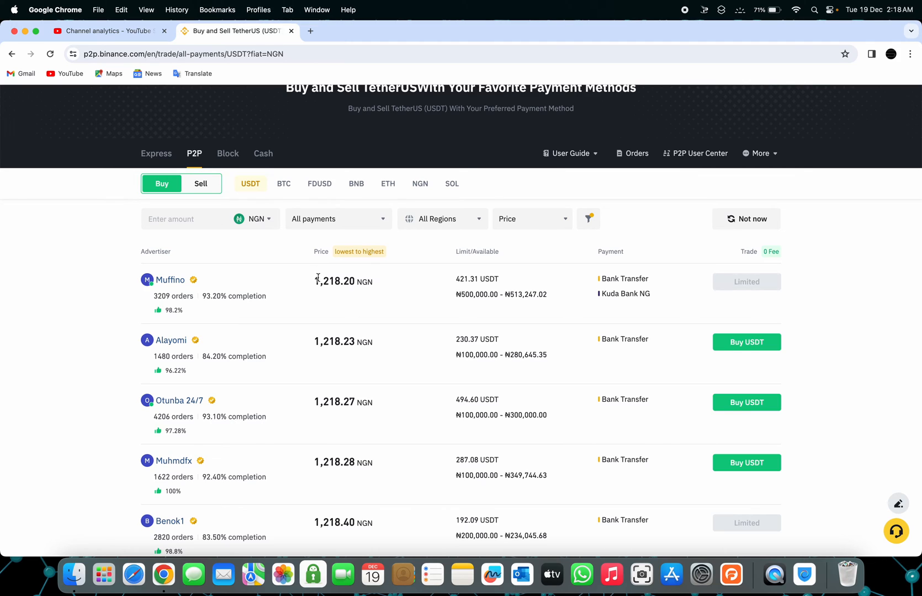
double_click(330, 282)
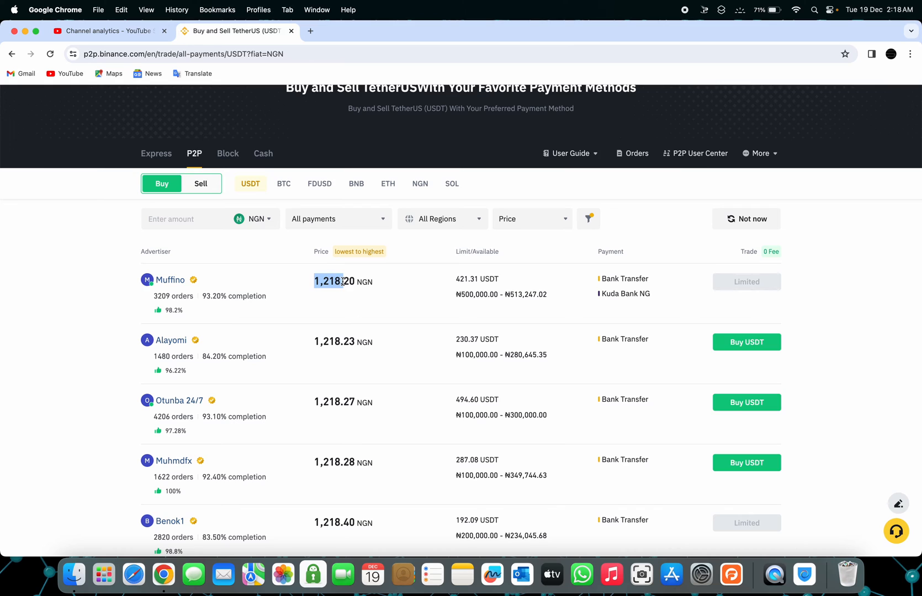
Return to the USDT/NGN sell listing, topping out at 1,217.25 NGN per USDT
click(200, 183)
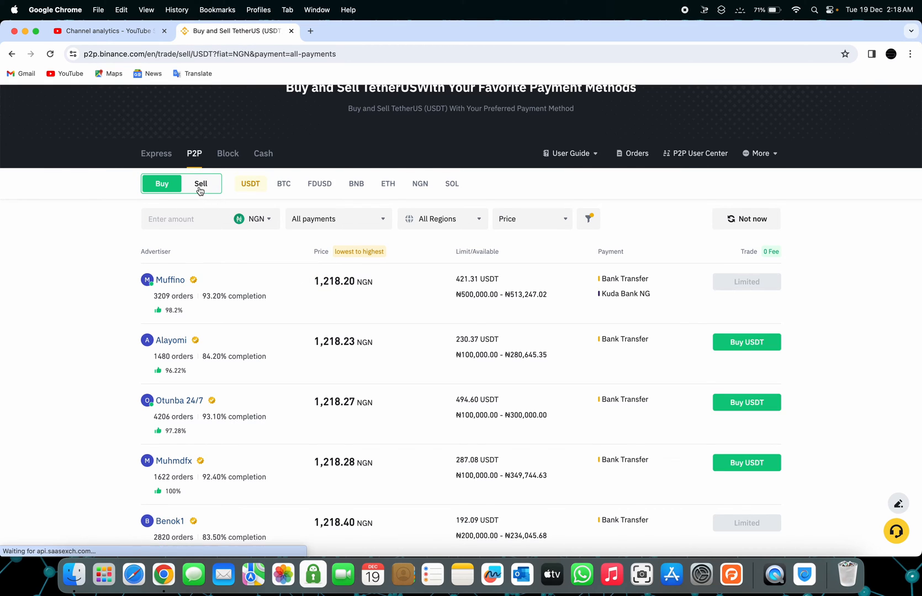
click(201, 184)
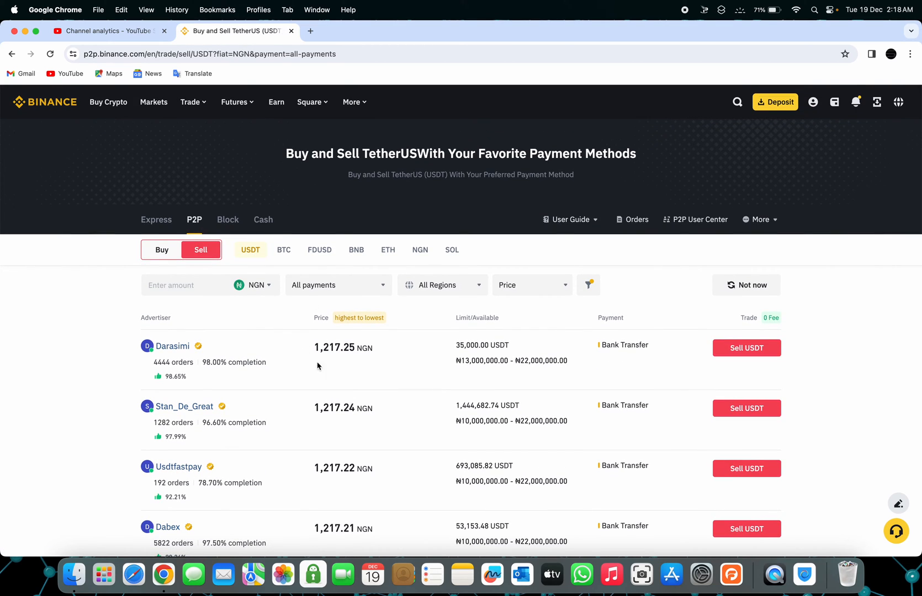
scroll(up, 3)
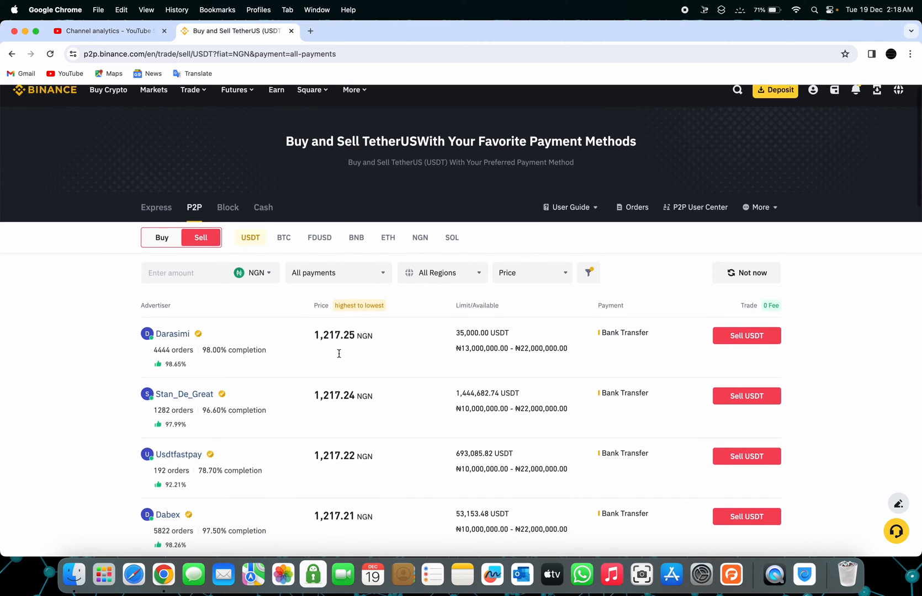
scroll(down, 3)
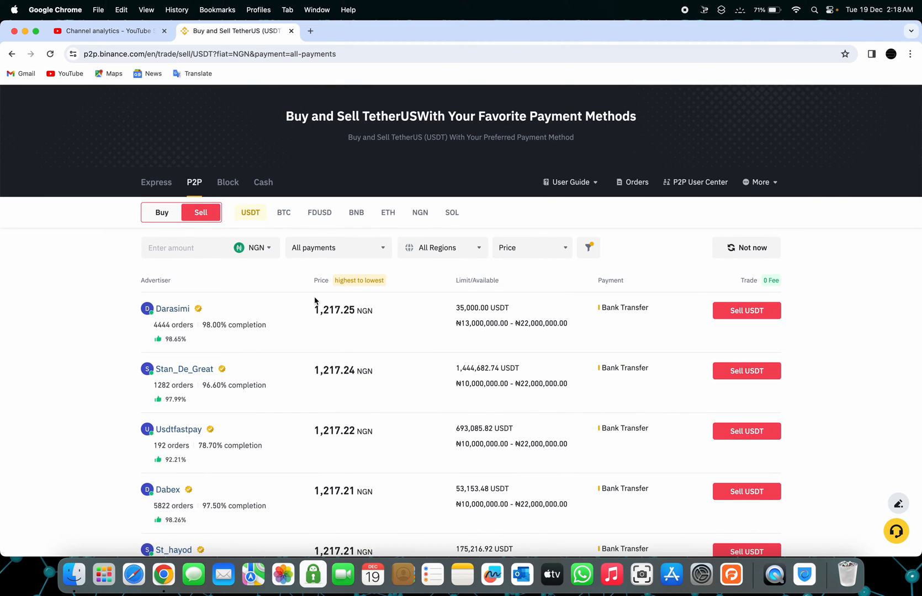
mouse_move(232, 358)
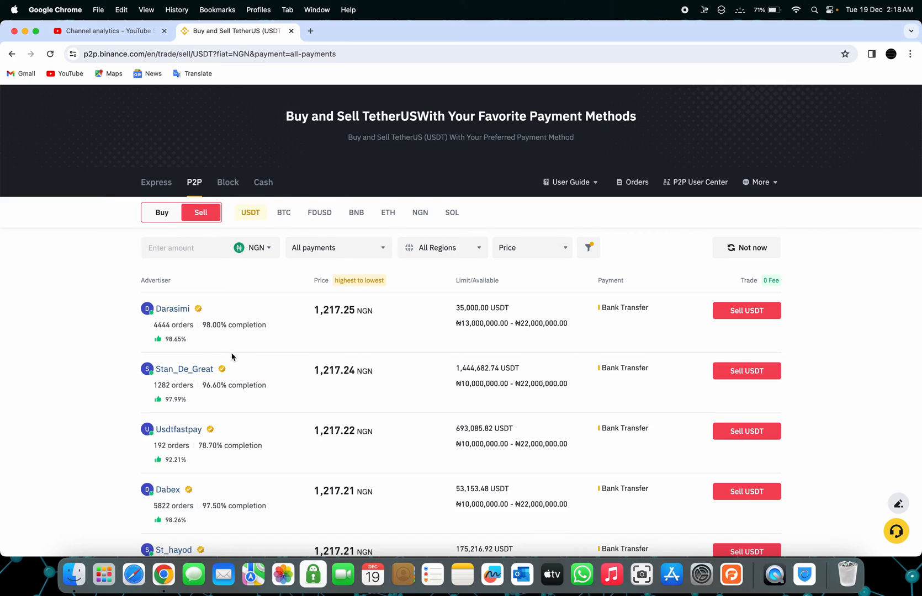
scroll(up, 3)
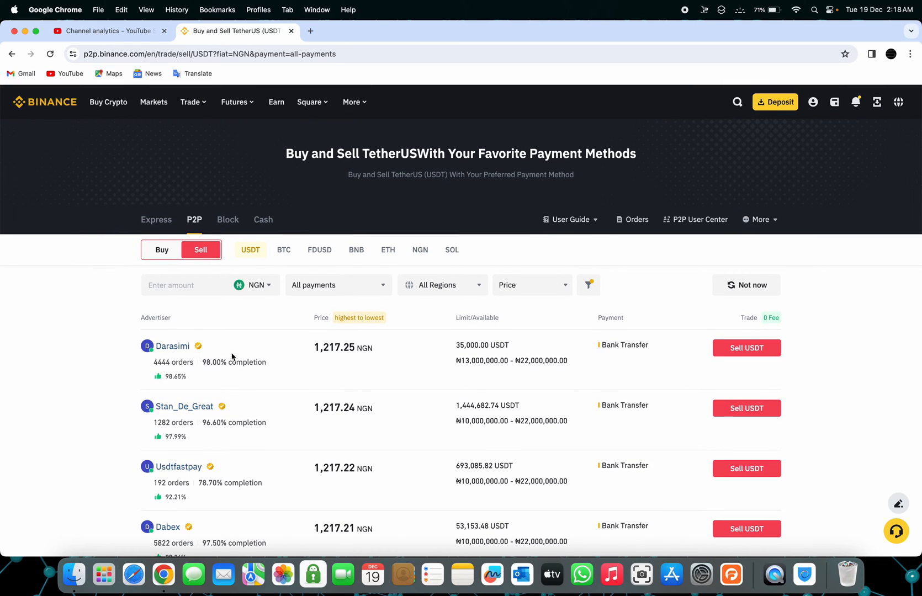
mouse_move(559, 278)
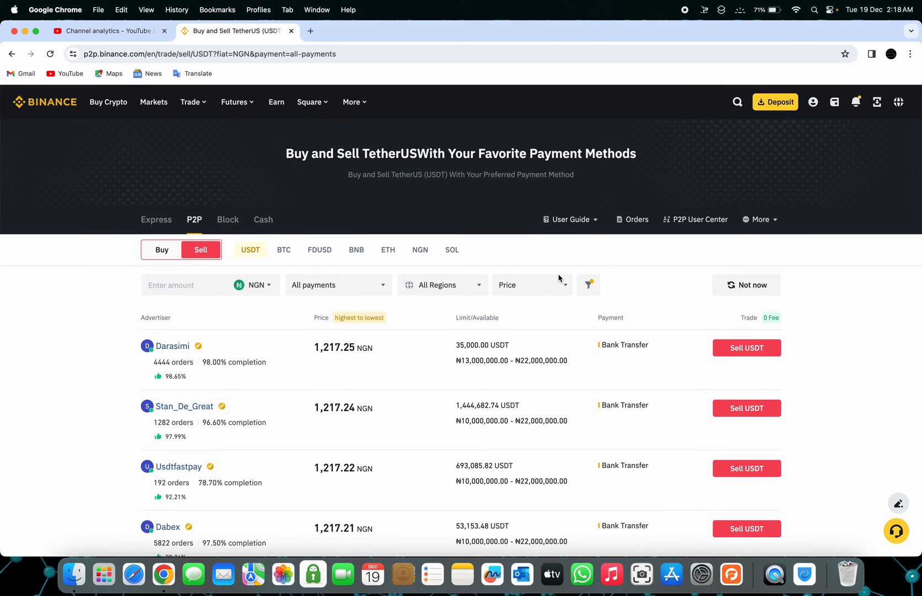
click(760, 219)
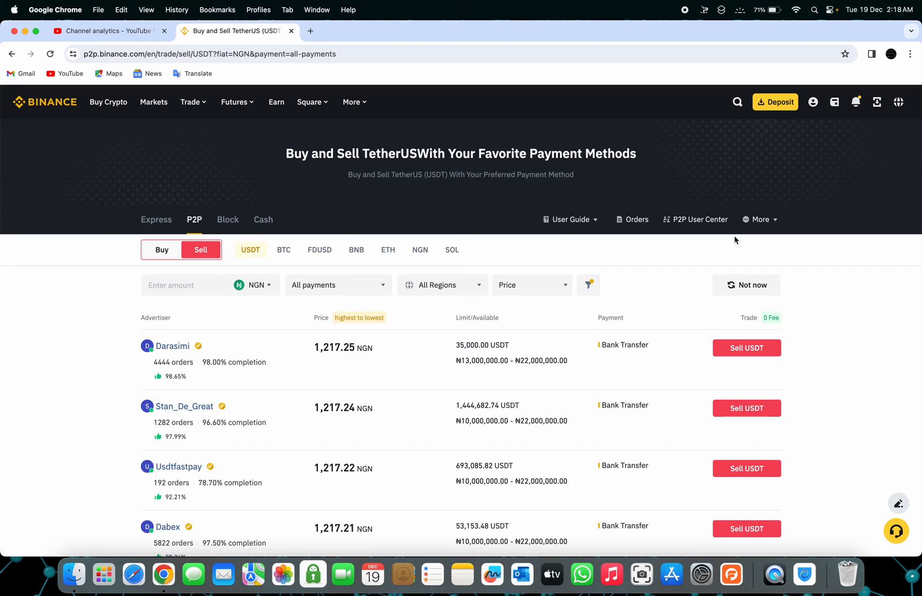
Post a new normal ad buying USDT with NGN at a fixed price of 785.54
click(761, 220)
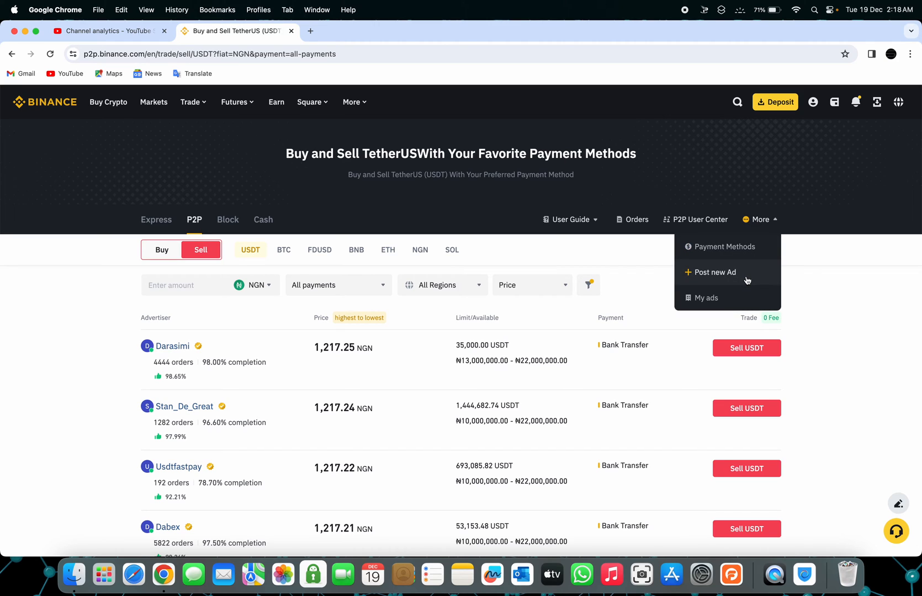
click(715, 271)
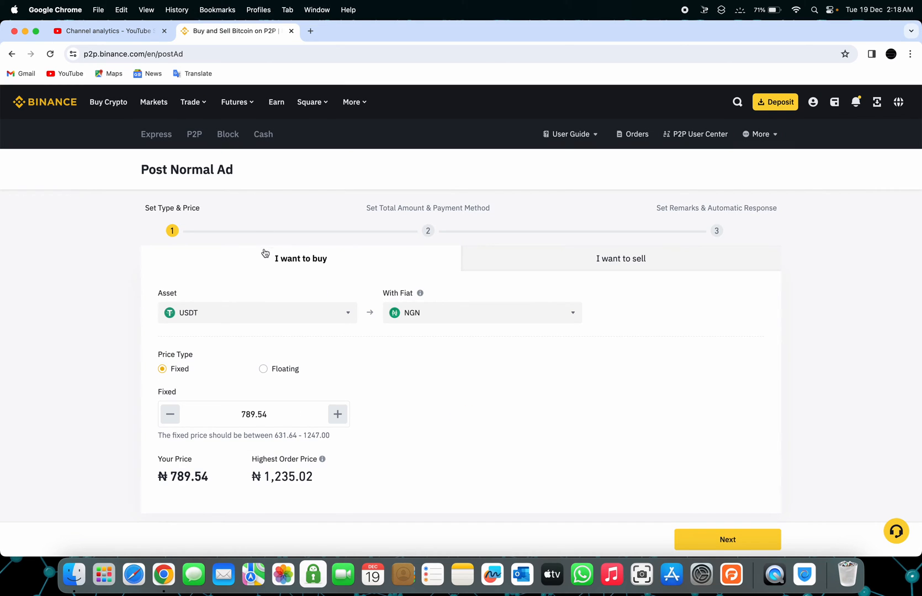
mouse_move(418, 317)
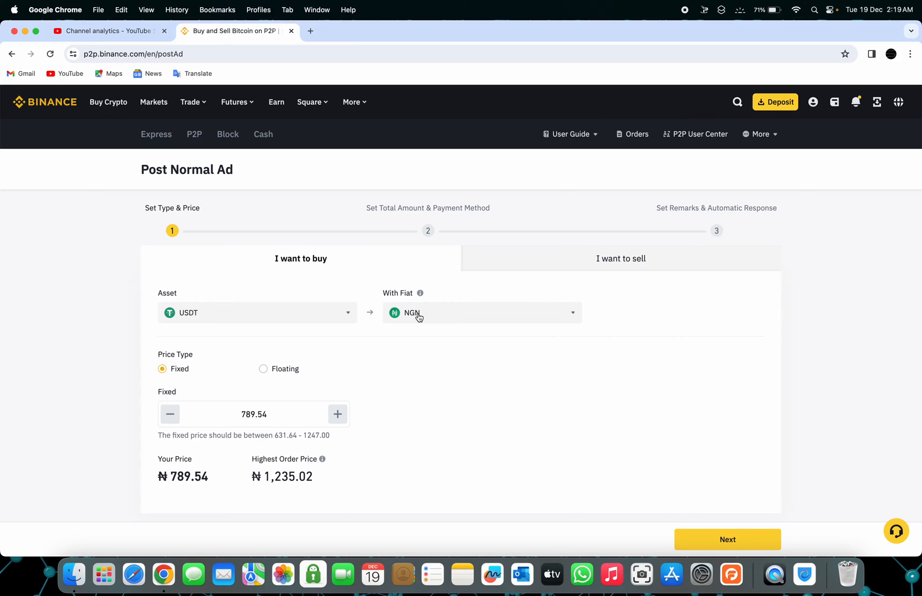
mouse_move(187, 439)
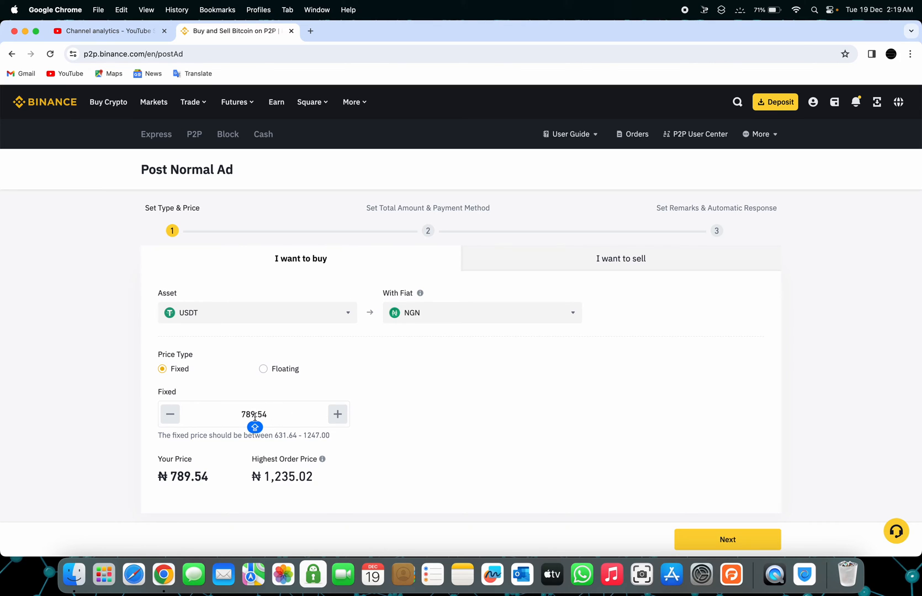
click(170, 415)
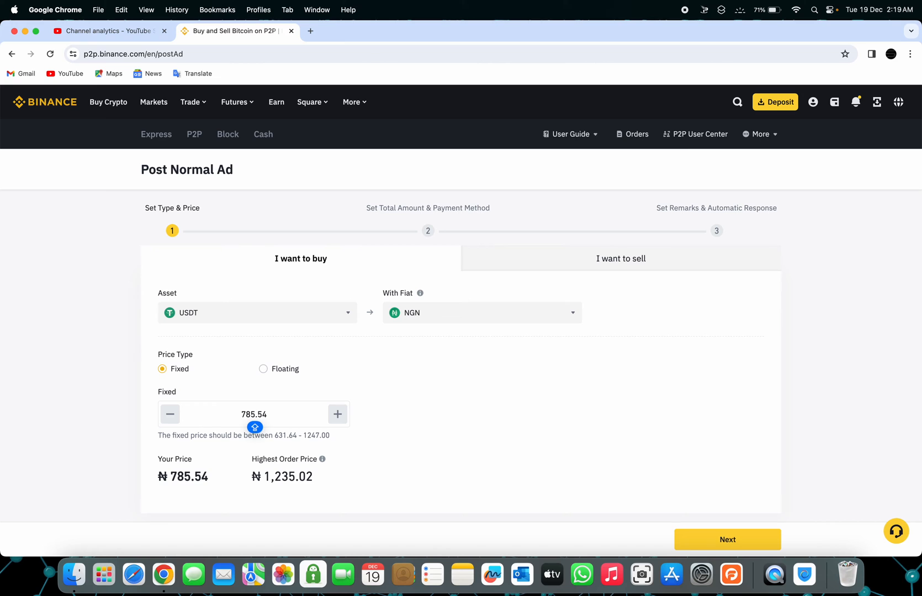
scroll(down, 3)
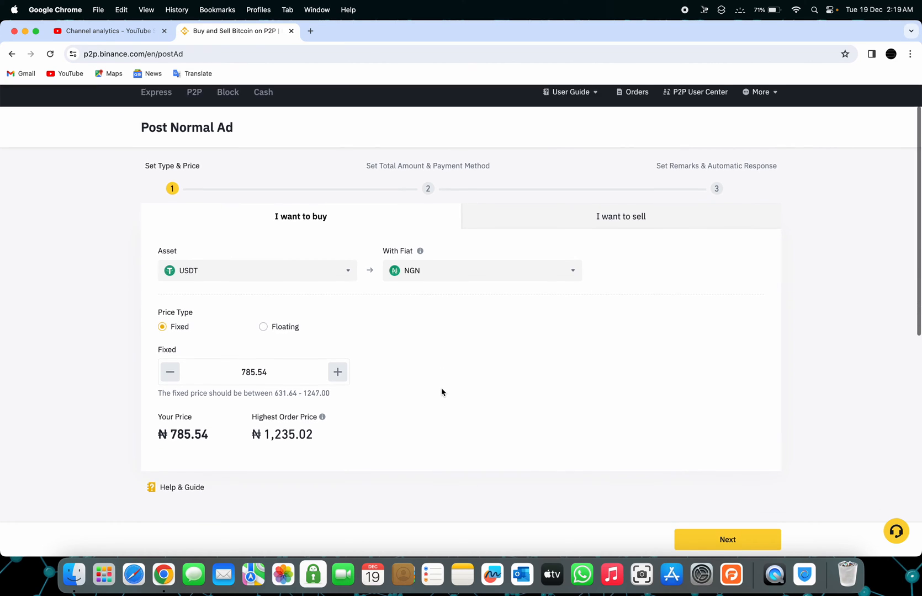
scroll(down, 3)
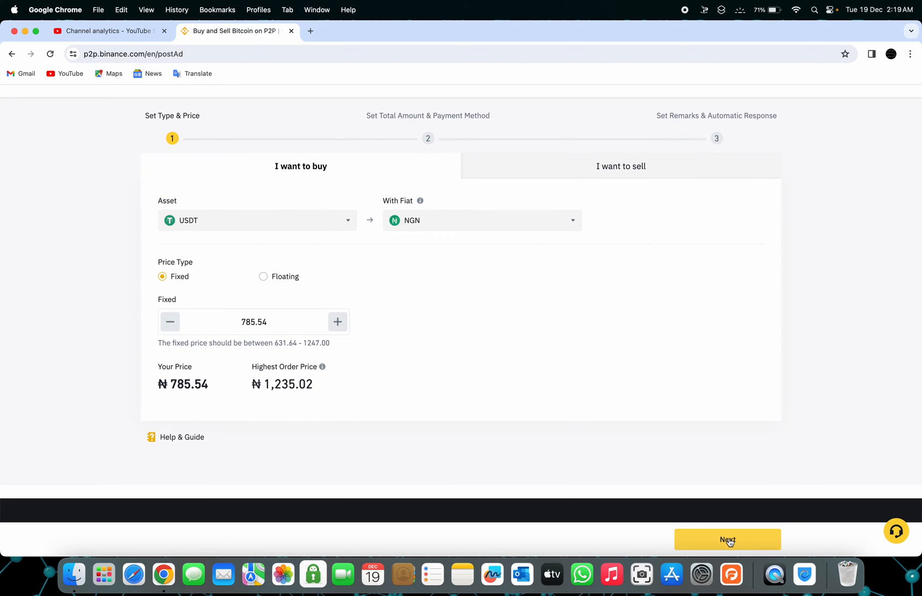
click(727, 539)
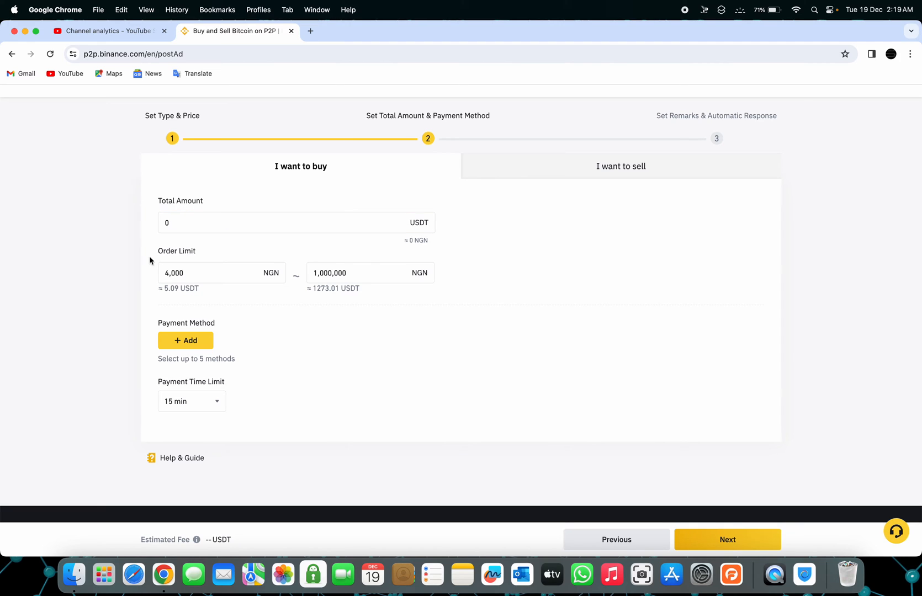
Enter 1000 as the ad's total USDT amount and bring up the payment method list
click(218, 273)
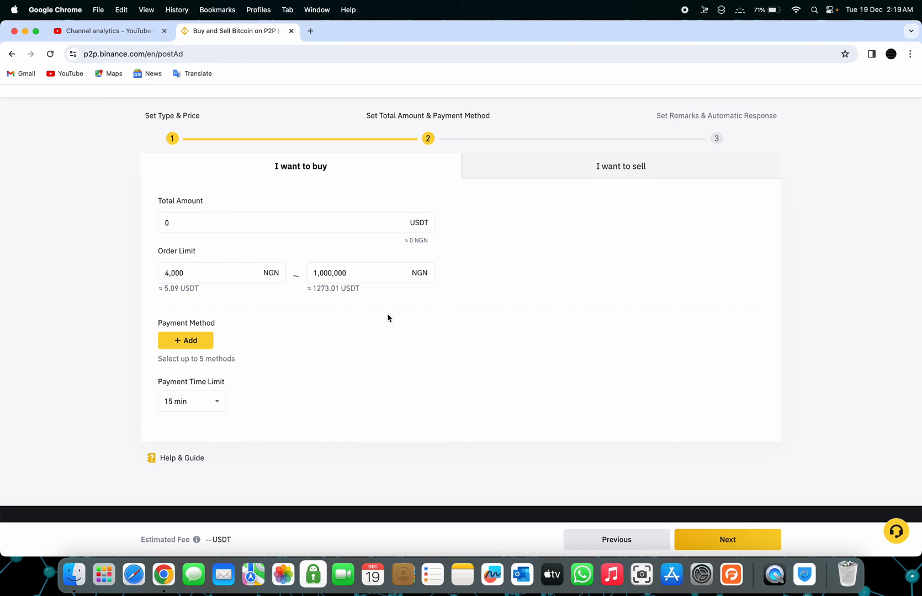
click(295, 223)
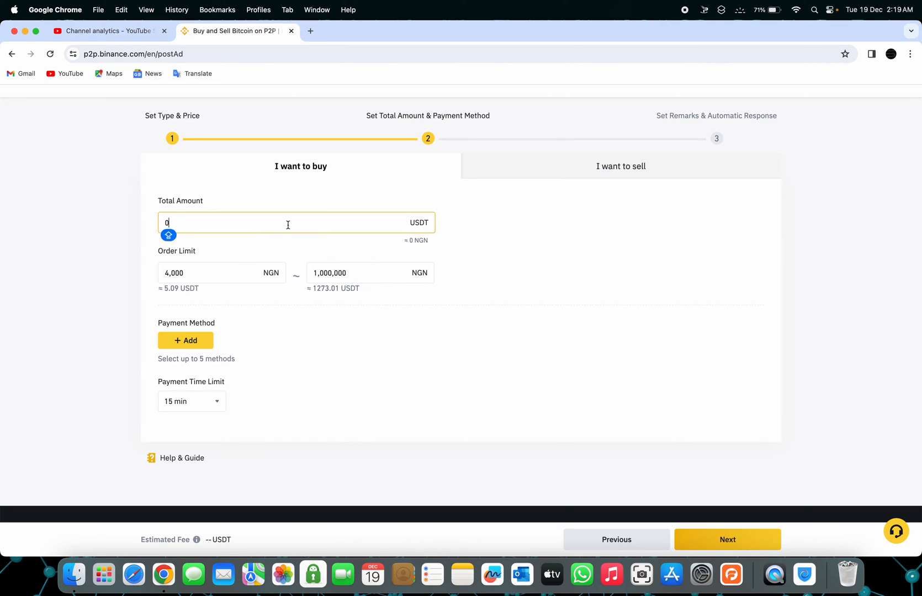
key(Backspace)
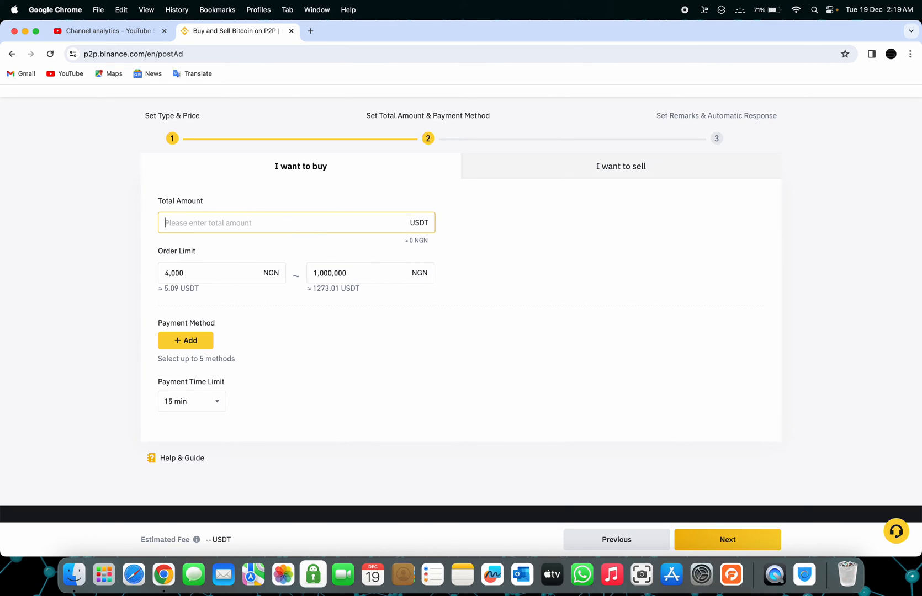
text(1000)
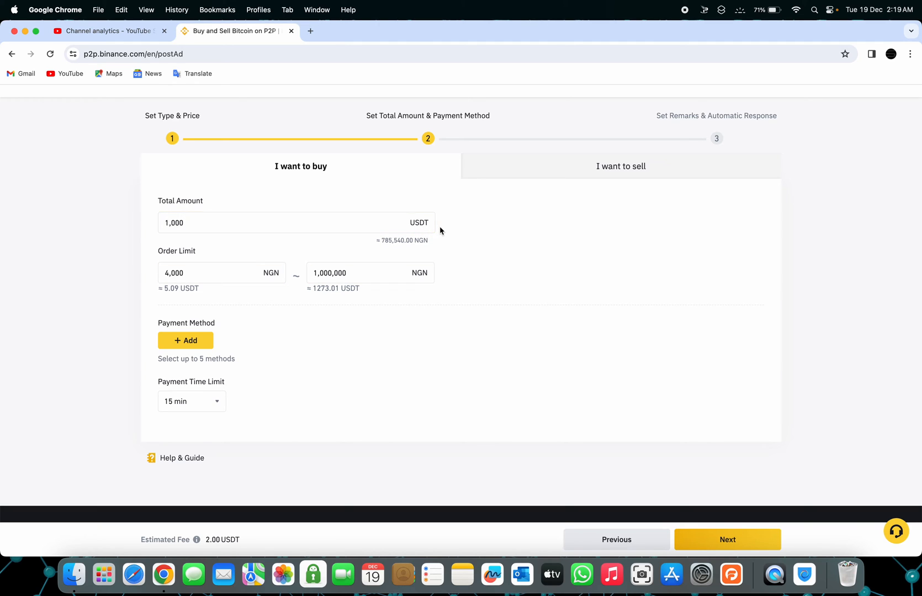
mouse_move(174, 420)
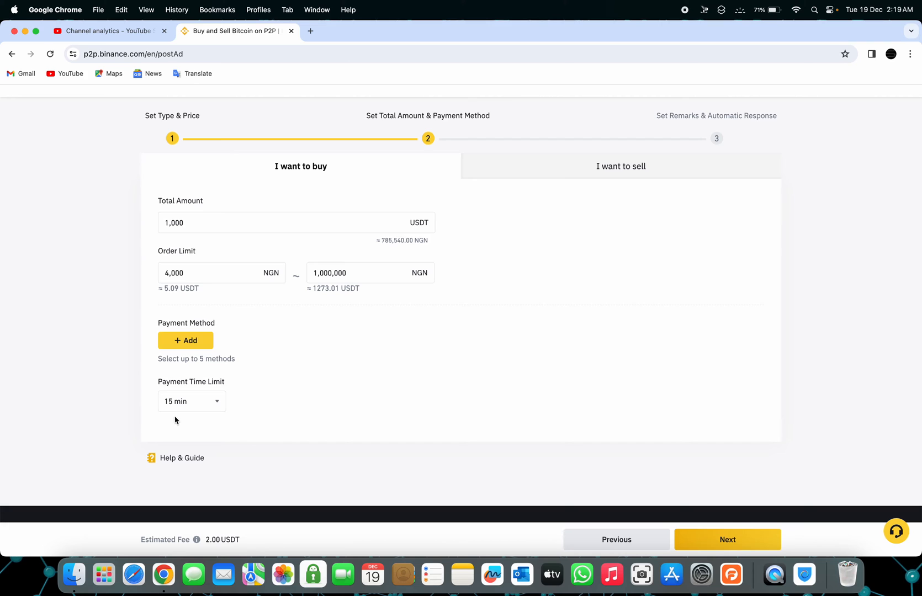
click(191, 401)
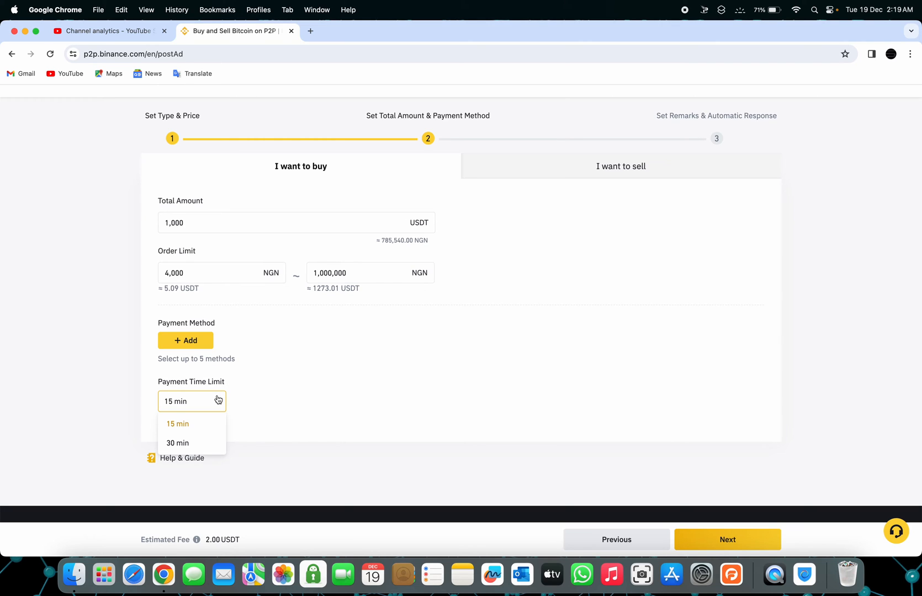
click(185, 341)
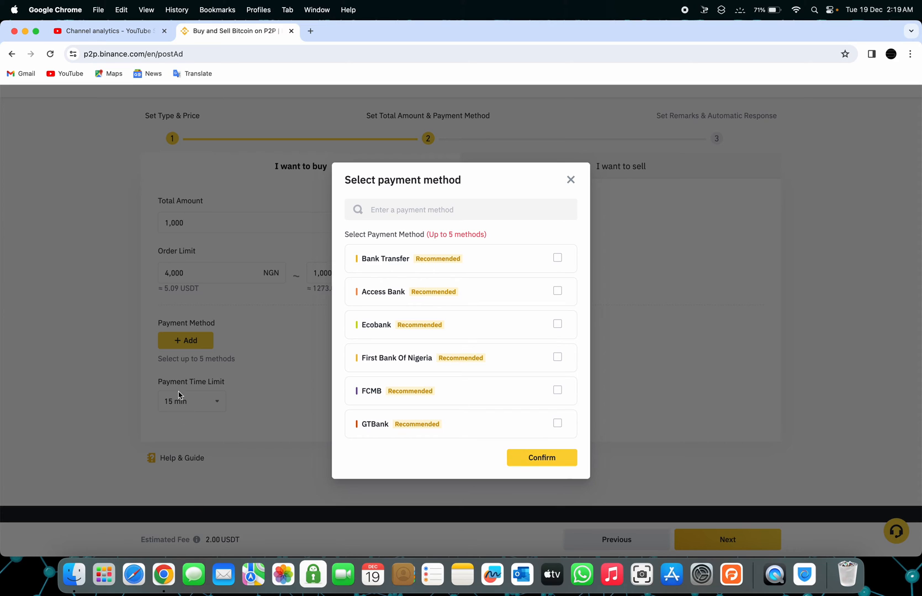
mouse_move(377, 258)
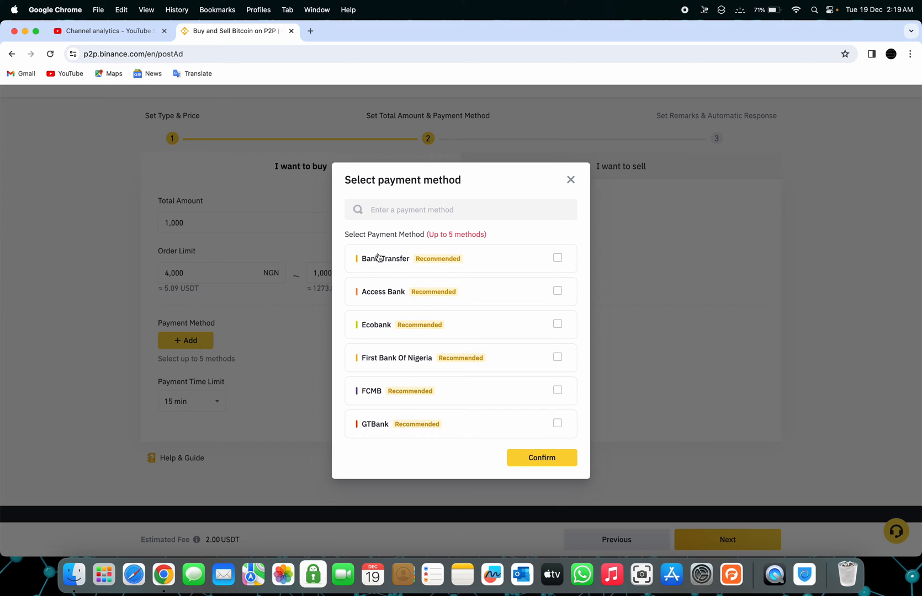
Add Bank Transfer as the payment method and continue to the remarks step
scroll(down, 3)
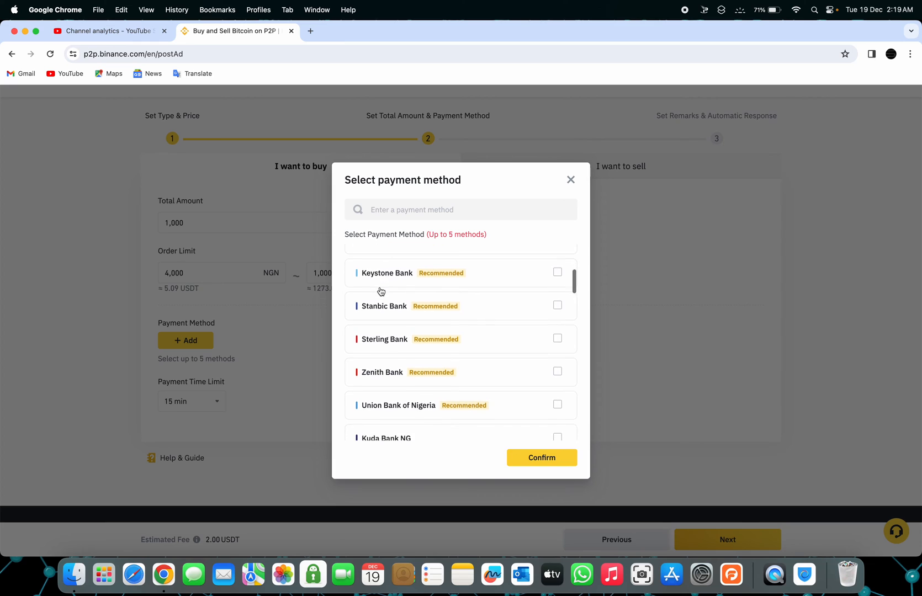
scroll(down, 3)
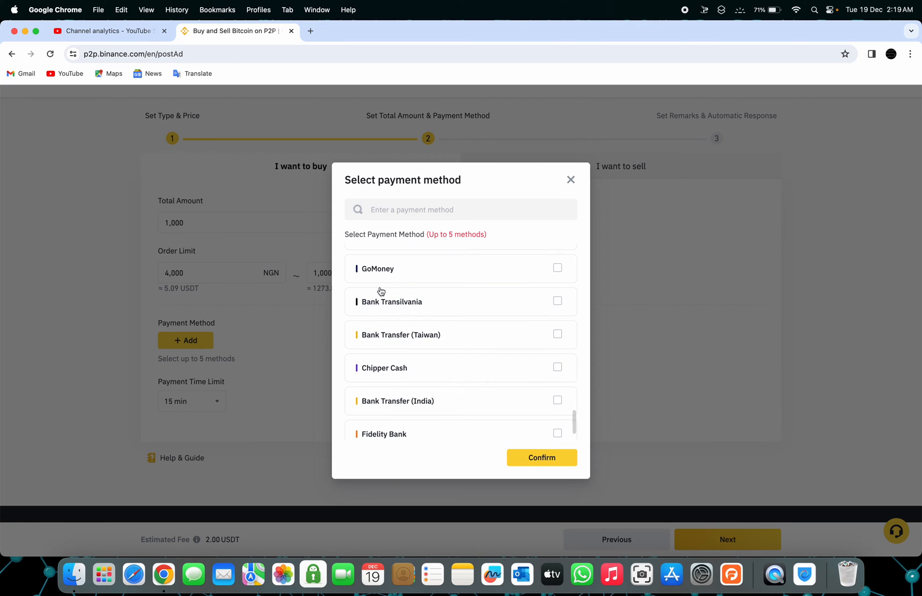
scroll(up, 3)
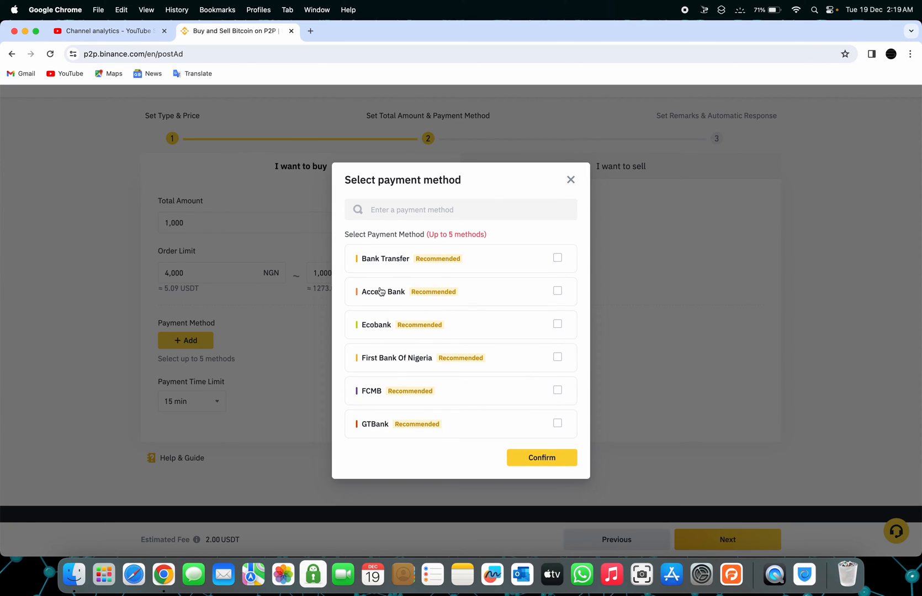
click(557, 258)
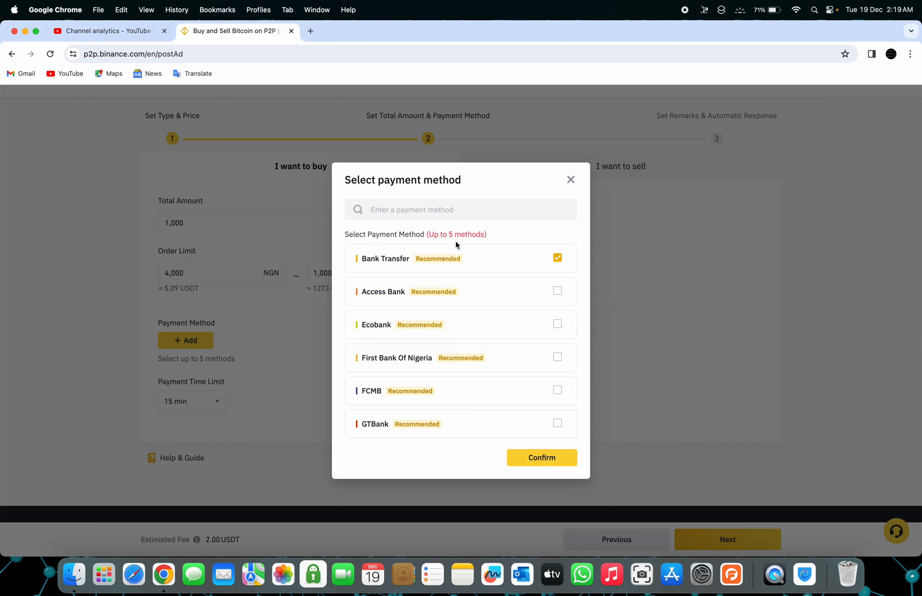
scroll(down, 3)
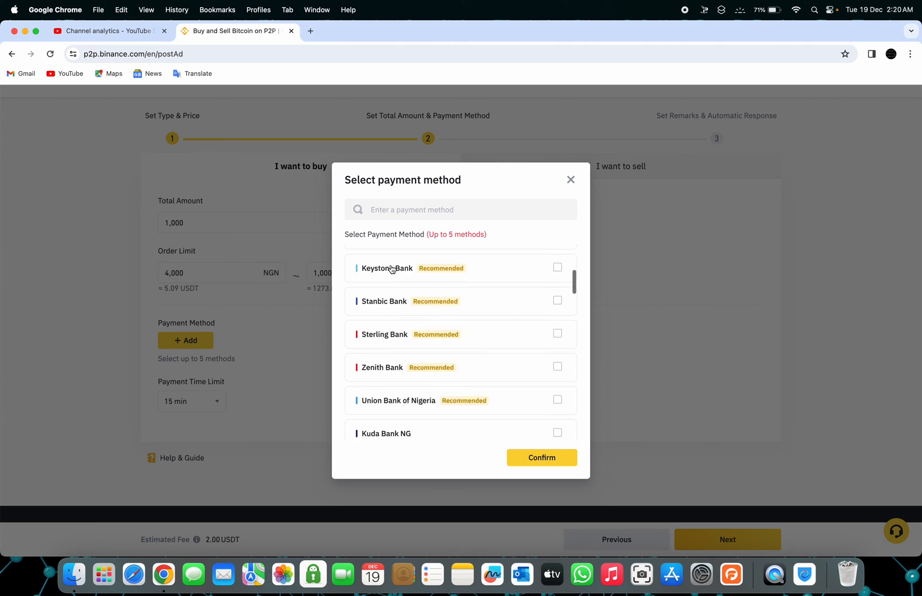
click(541, 457)
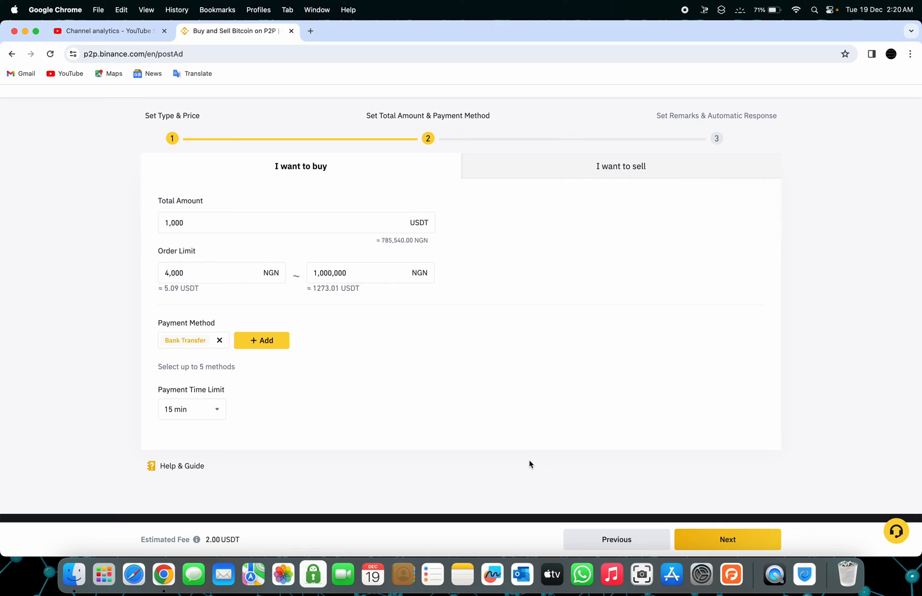
mouse_move(699, 520)
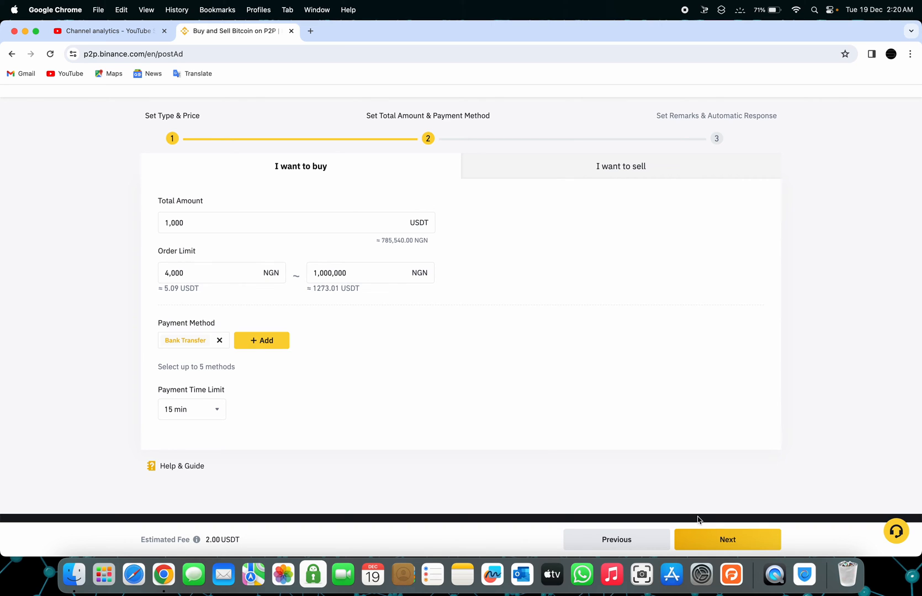
click(726, 540)
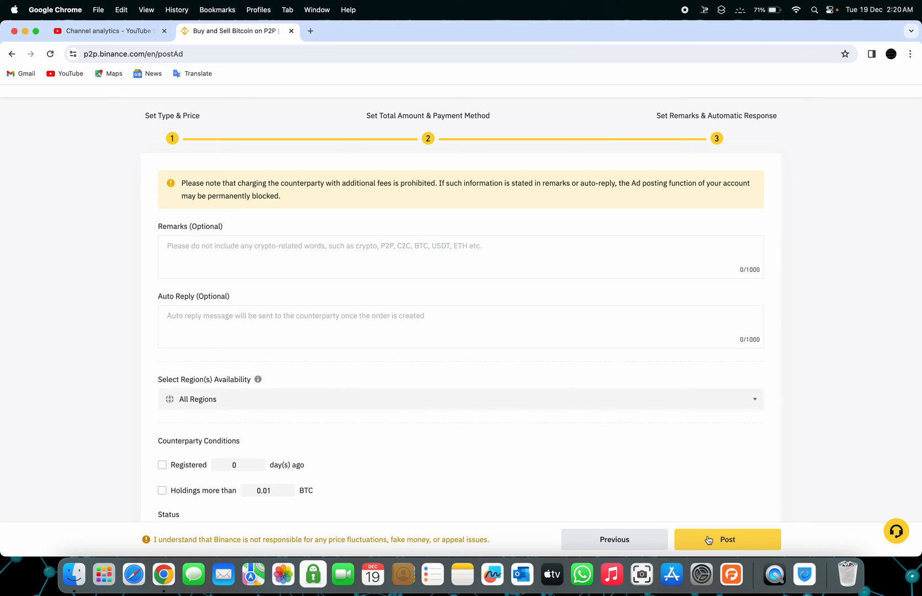
mouse_move(647, 255)
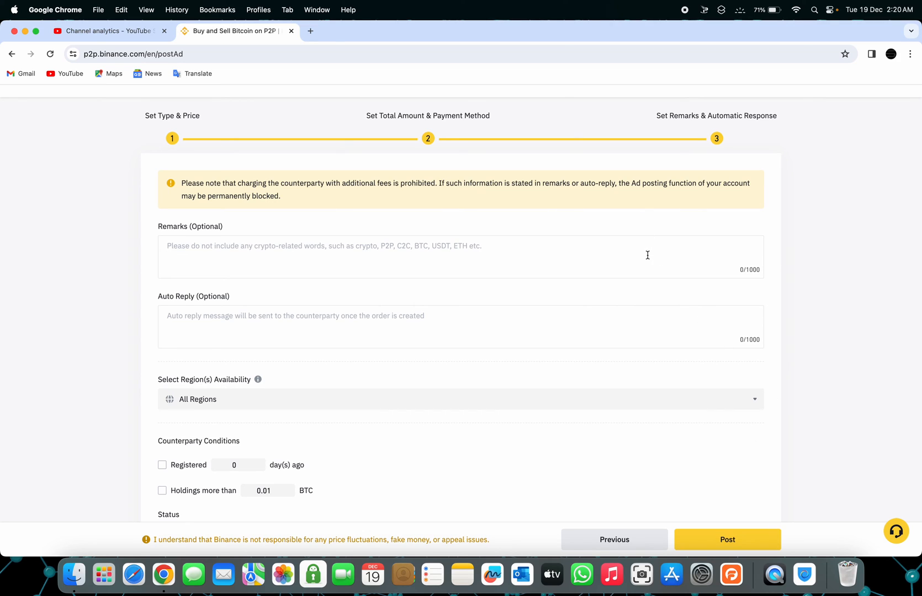
Type the auto-reply 'Hello please make your payment as fast as possible', fixing a typo
click(412, 255)
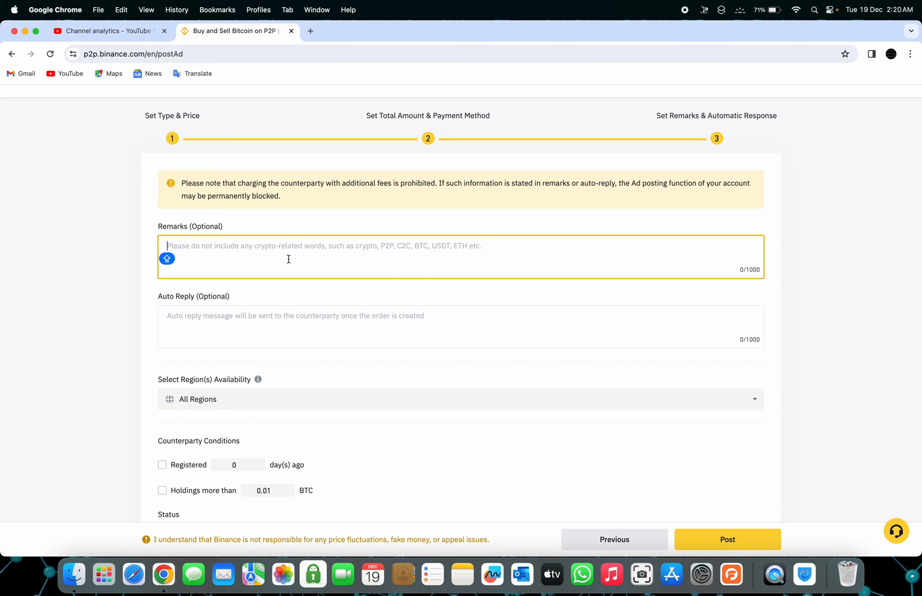
click(260, 327)
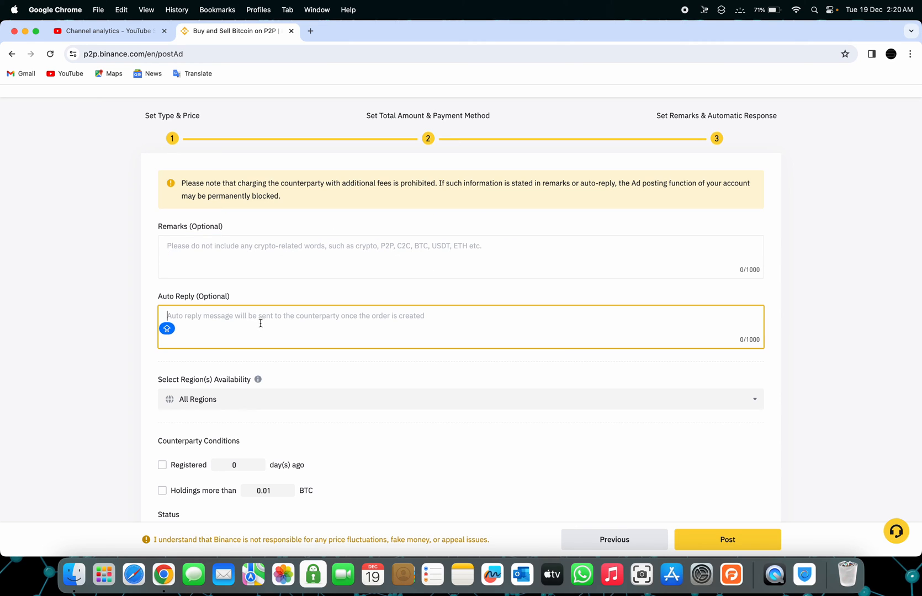
mouse_move(250, 338)
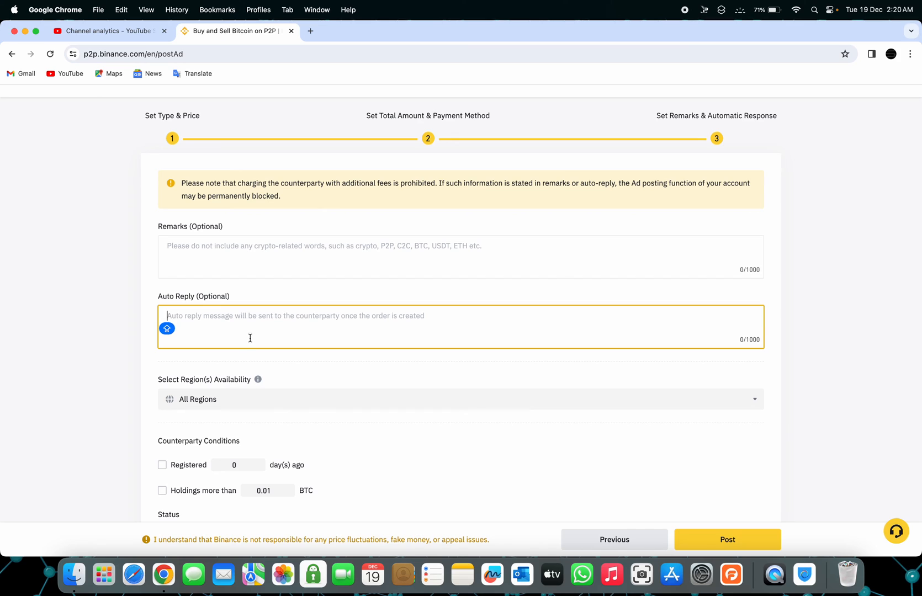
text(Hello ple)
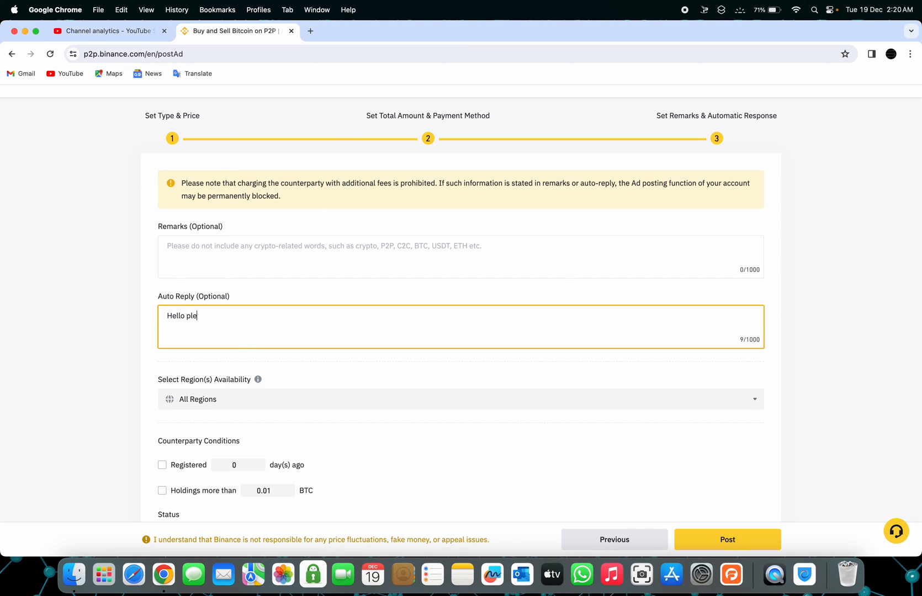
text(ase mak)
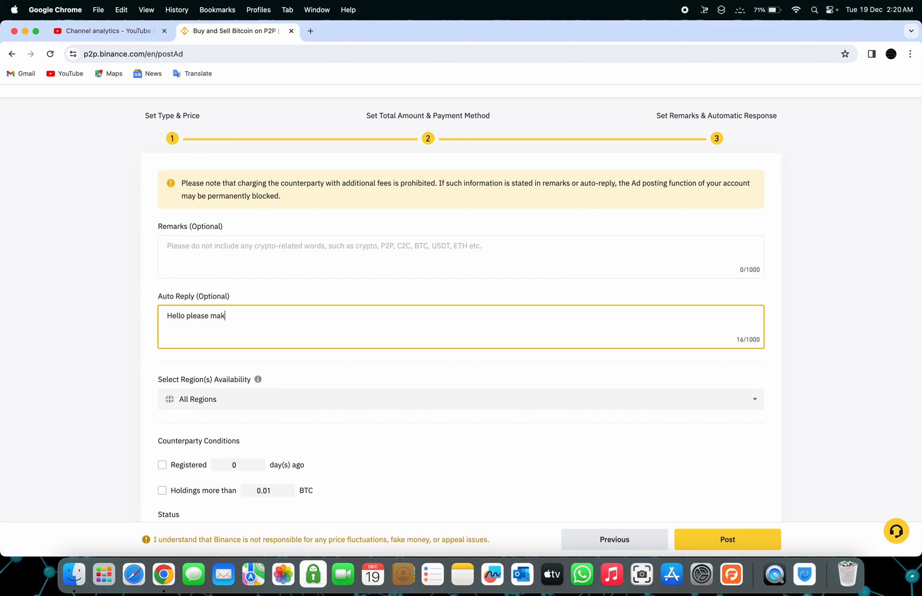
text(e your payment)
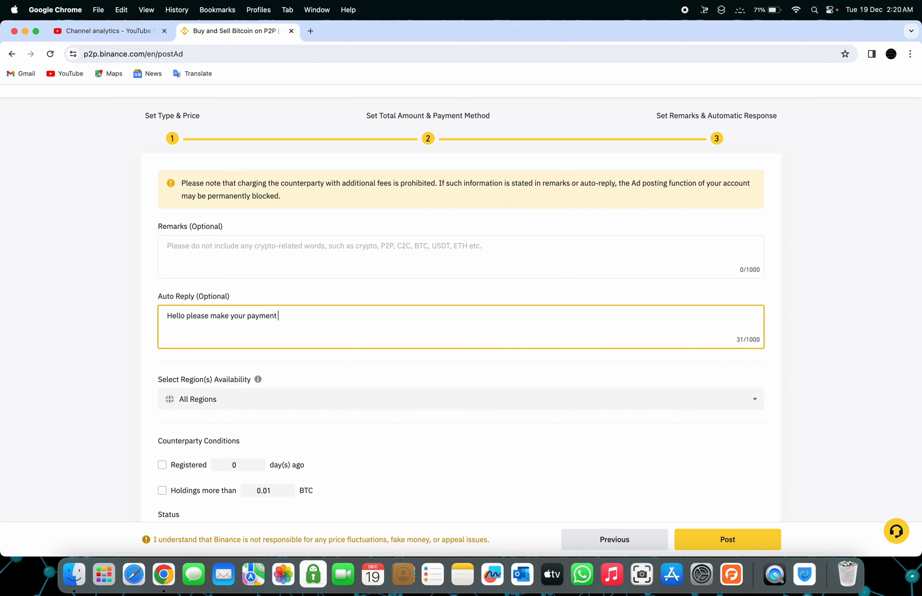
text(as ffast as)
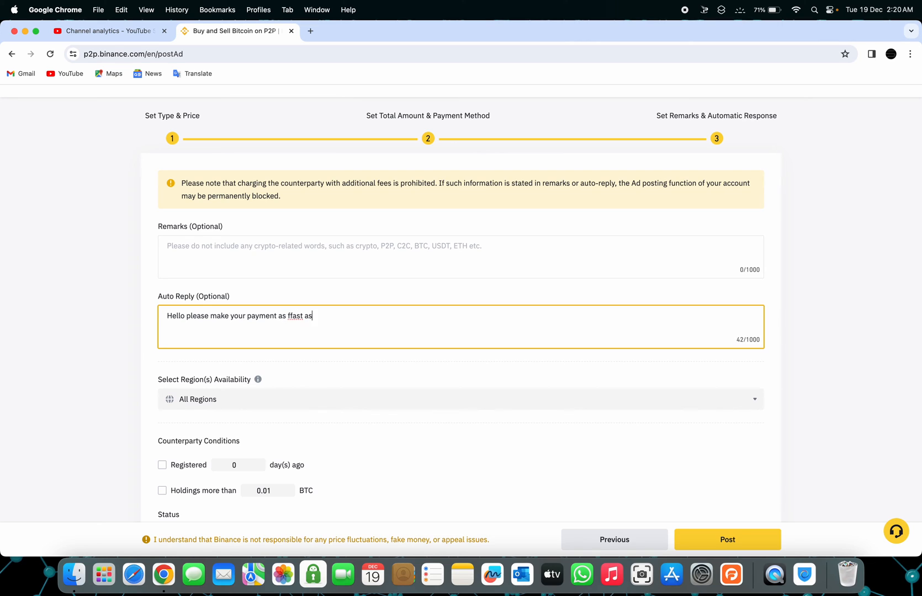
key(Backspace)
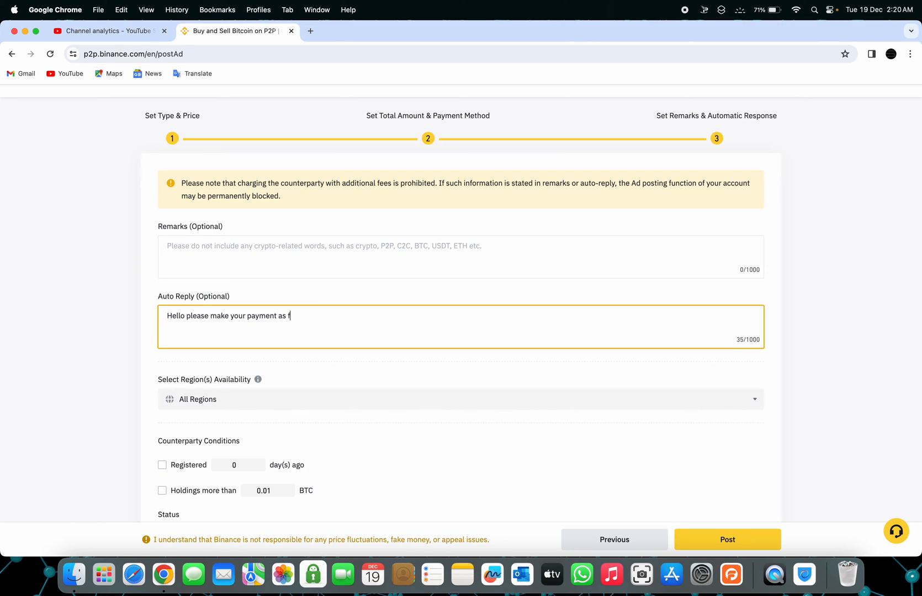
text(ast)
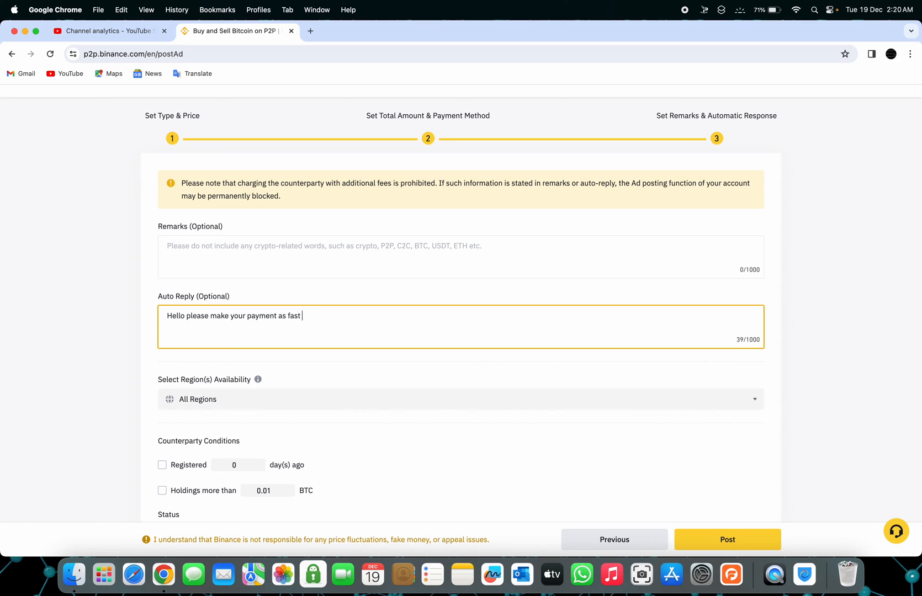
text(as possibl)
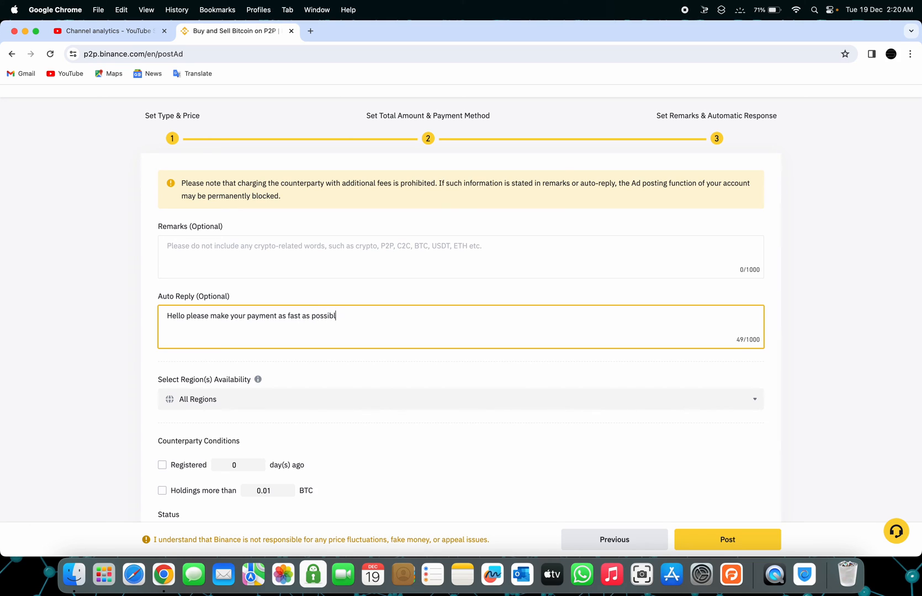
text(e)
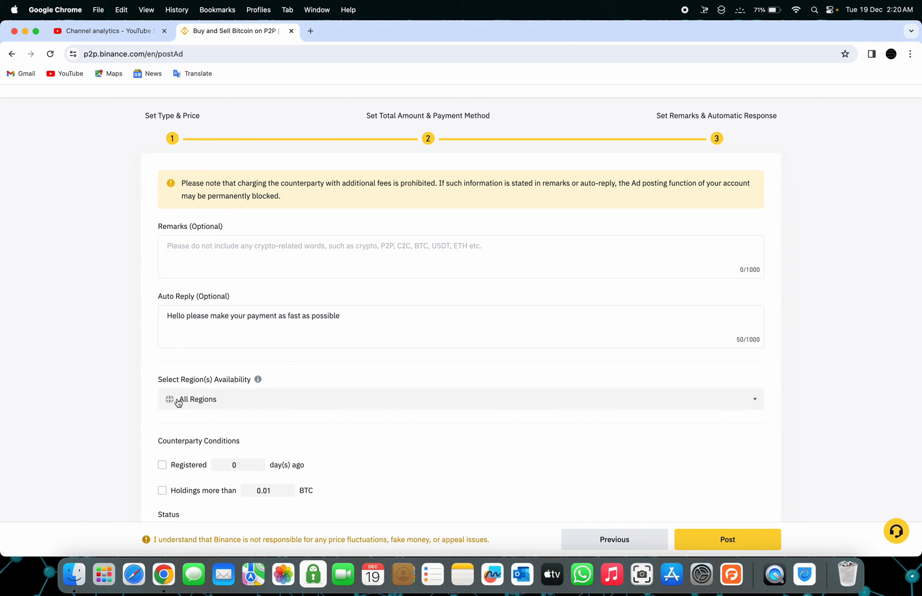
Restrict the ad's region availability to Nigeria only
scroll(down, 3)
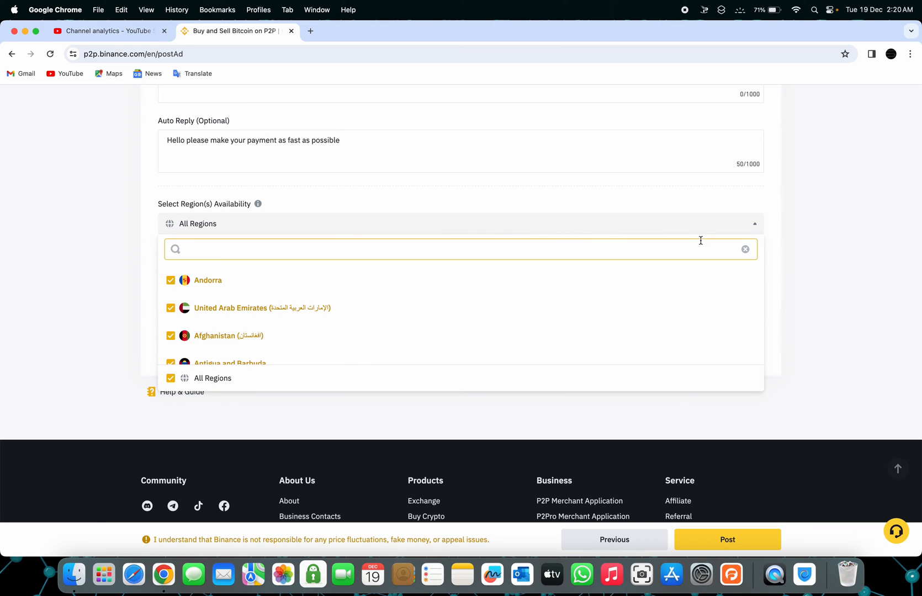
mouse_move(747, 252)
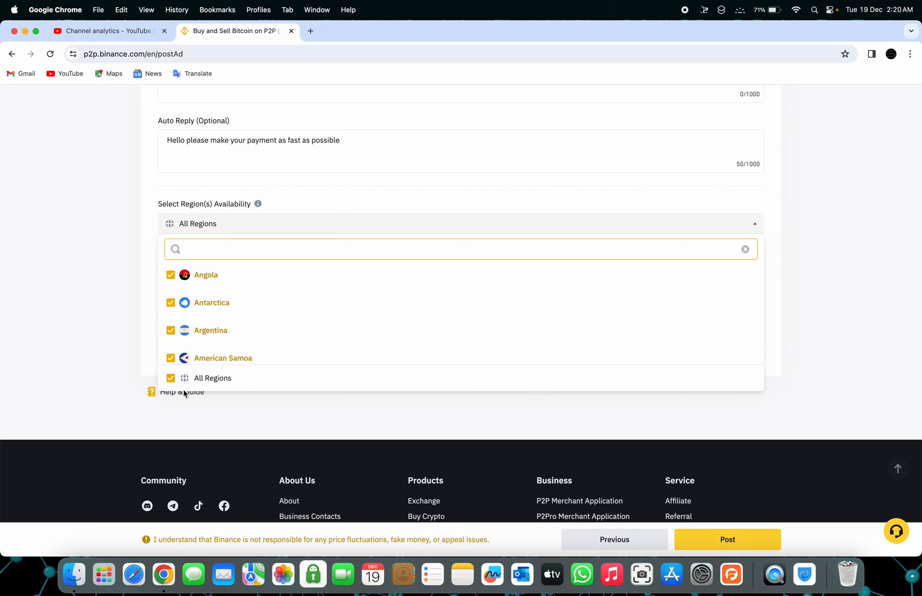
click(170, 378)
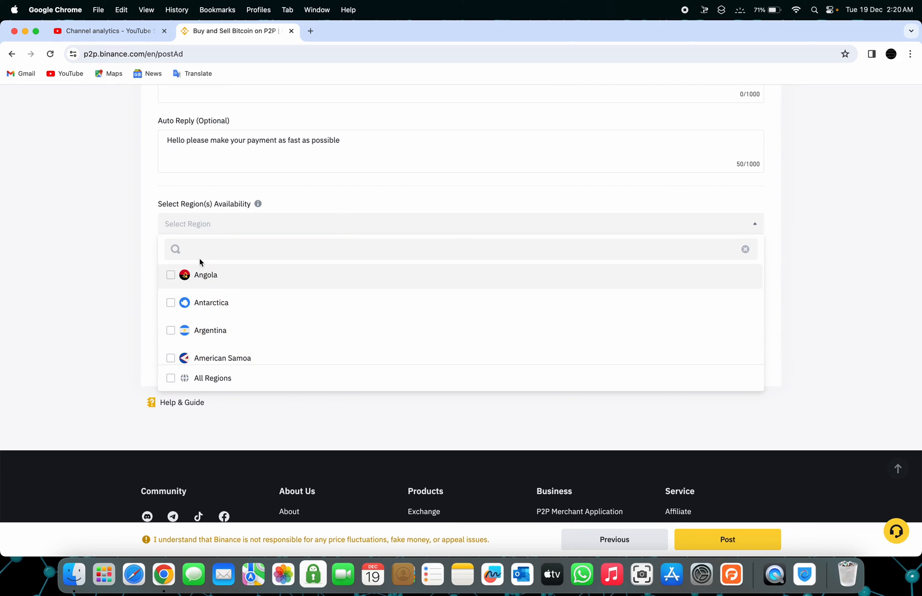
text(nigw)
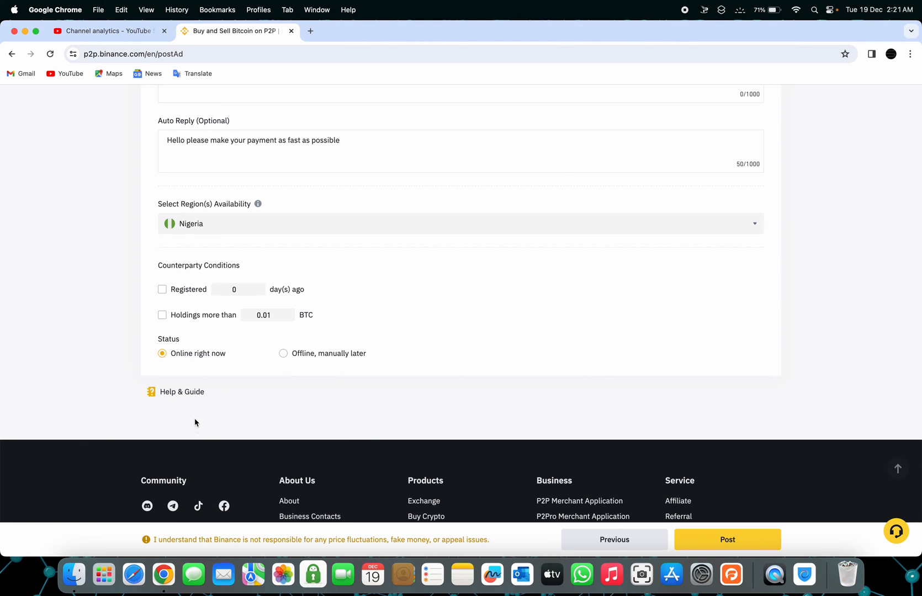
mouse_move(202, 263)
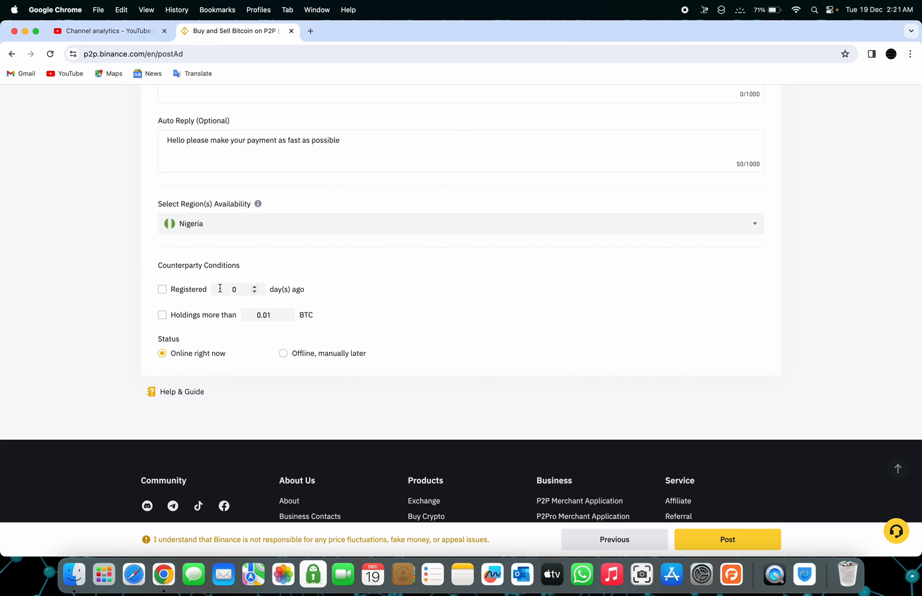
Require counterparties to have been registered for at least 20 days
click(237, 289)
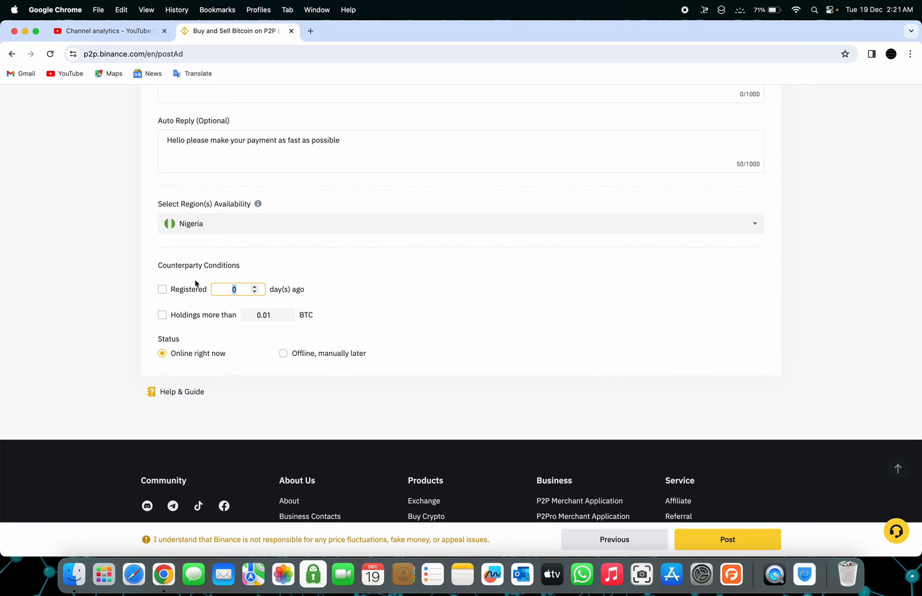
text(20)
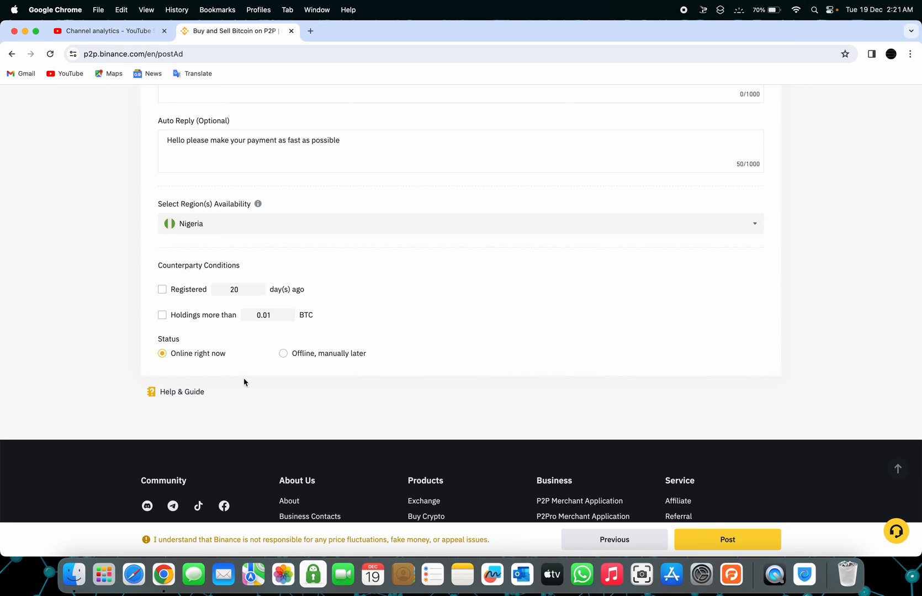
scroll(down, 3)
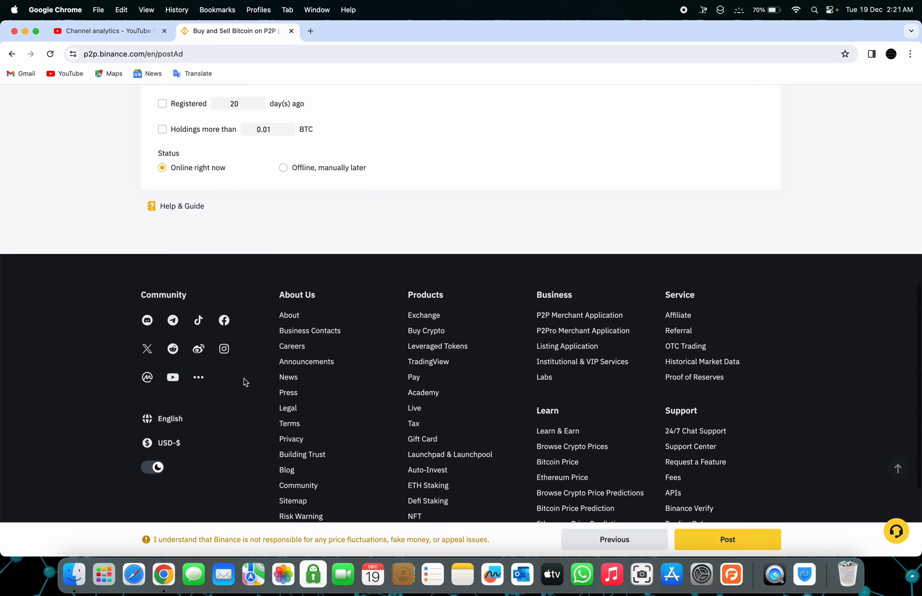
mouse_move(719, 524)
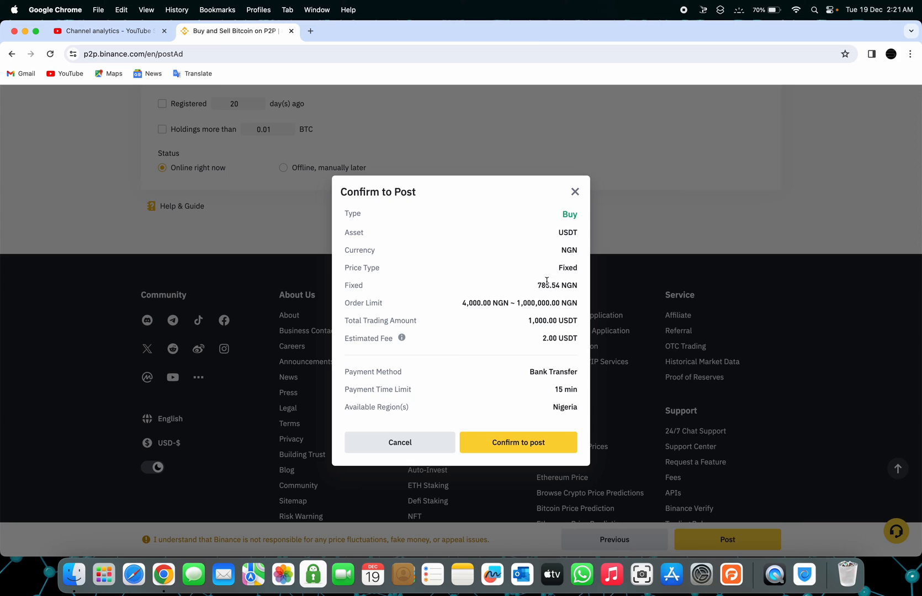
mouse_move(506, 230)
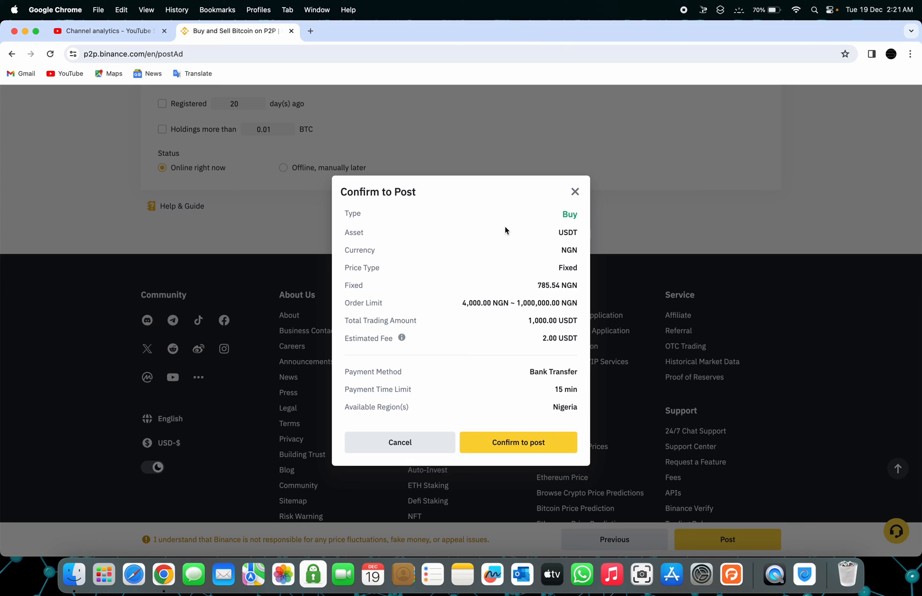
mouse_move(525, 284)
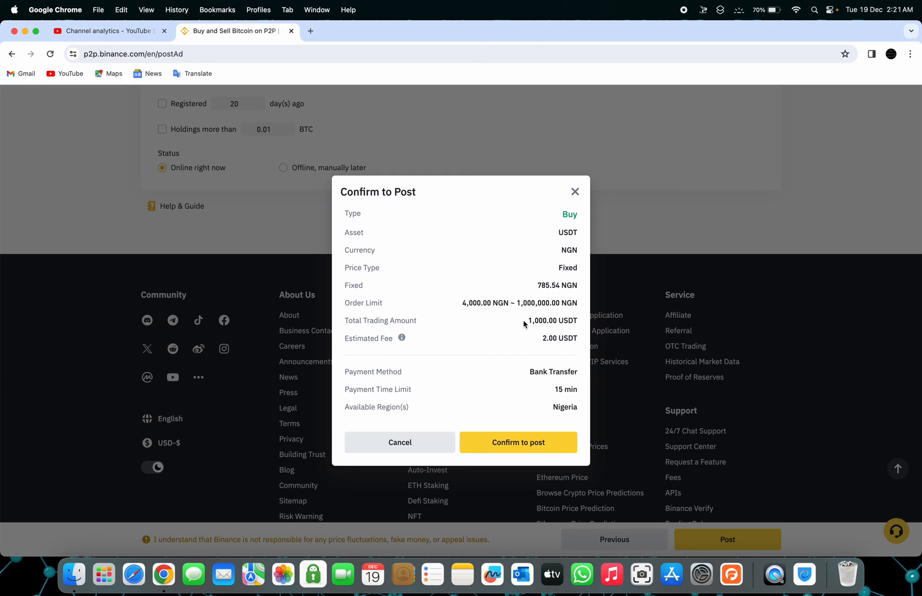
Confirm the posting summary and submit the 1,000 USDT NGN buy ad
click(518, 443)
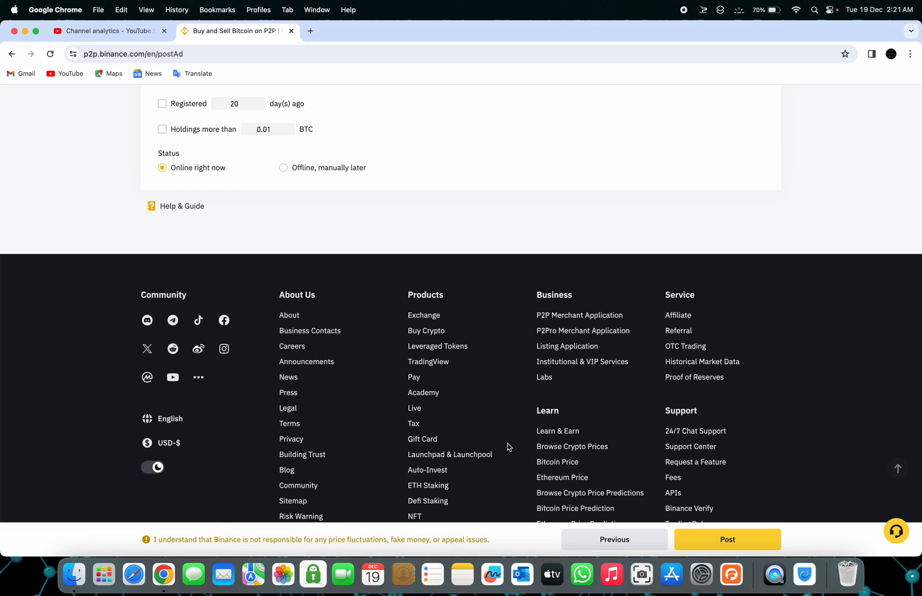
click(726, 540)
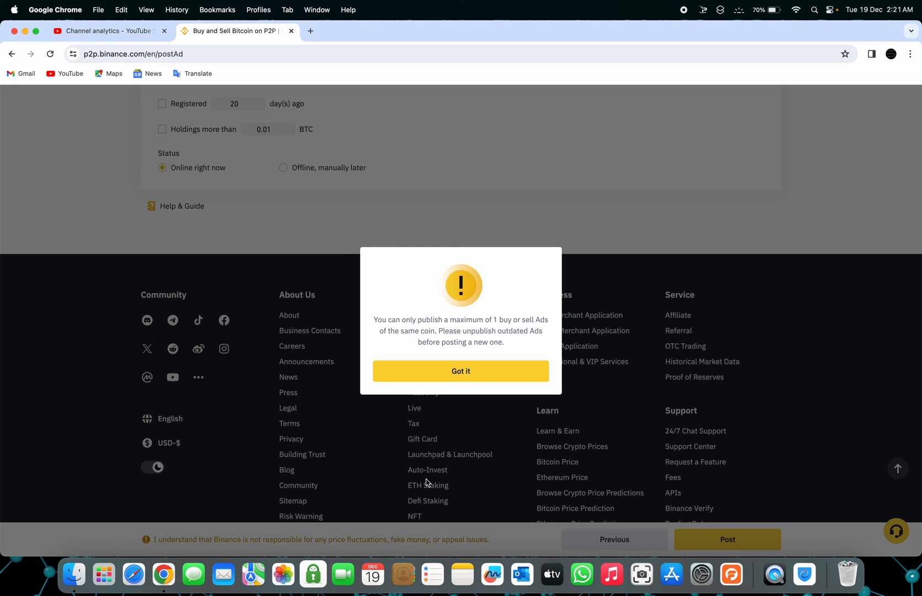
mouse_move(493, 317)
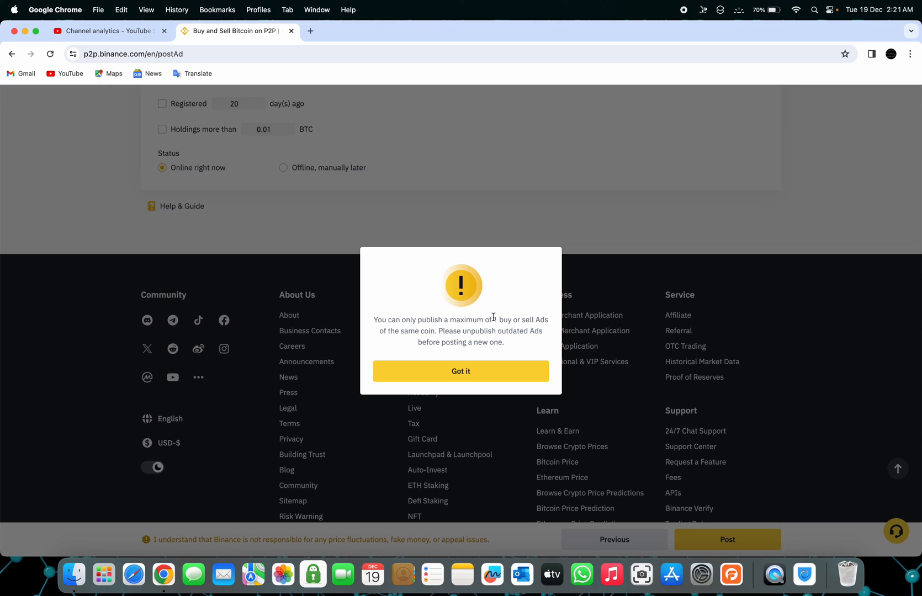
mouse_move(441, 340)
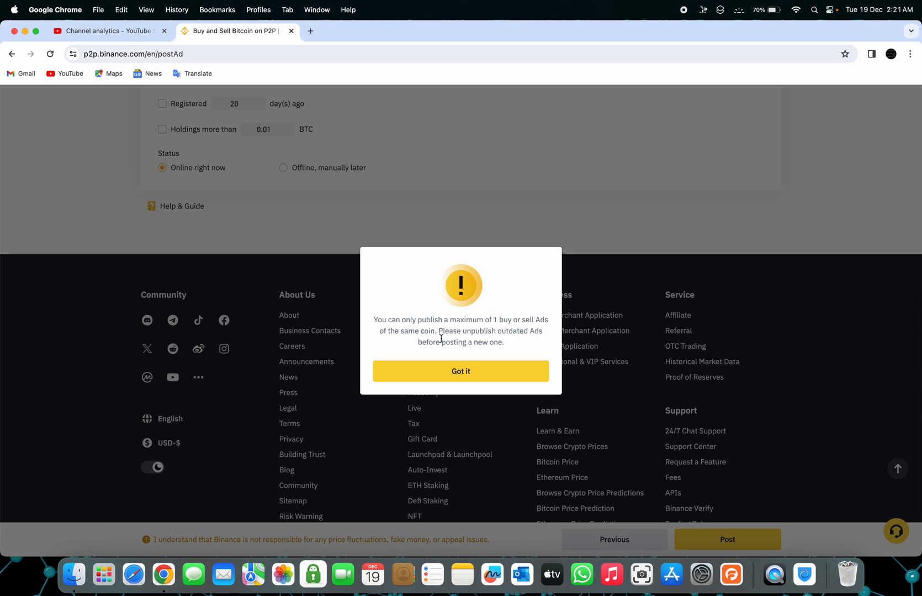
mouse_move(503, 334)
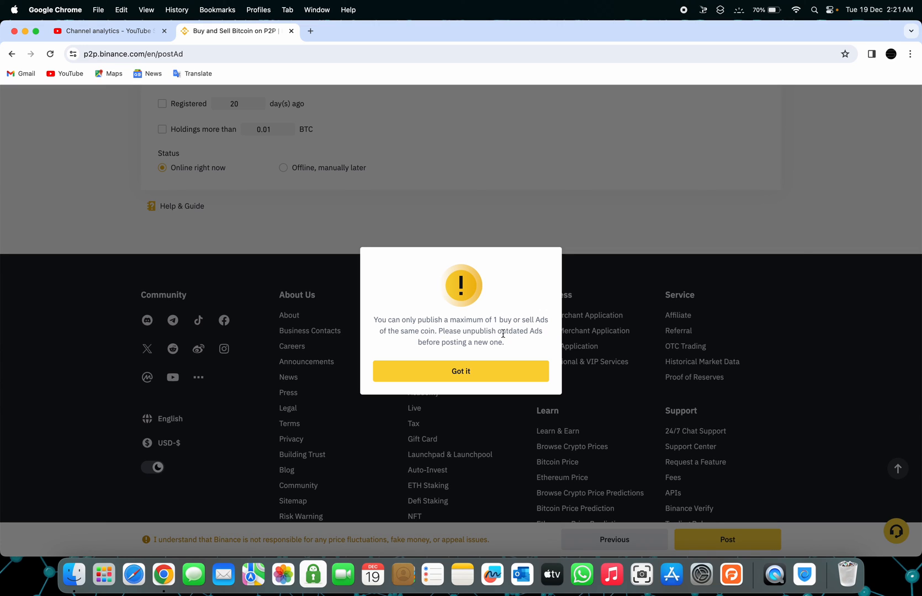
Dismiss the warning allowing only one buy or sell ad per coin
click(461, 372)
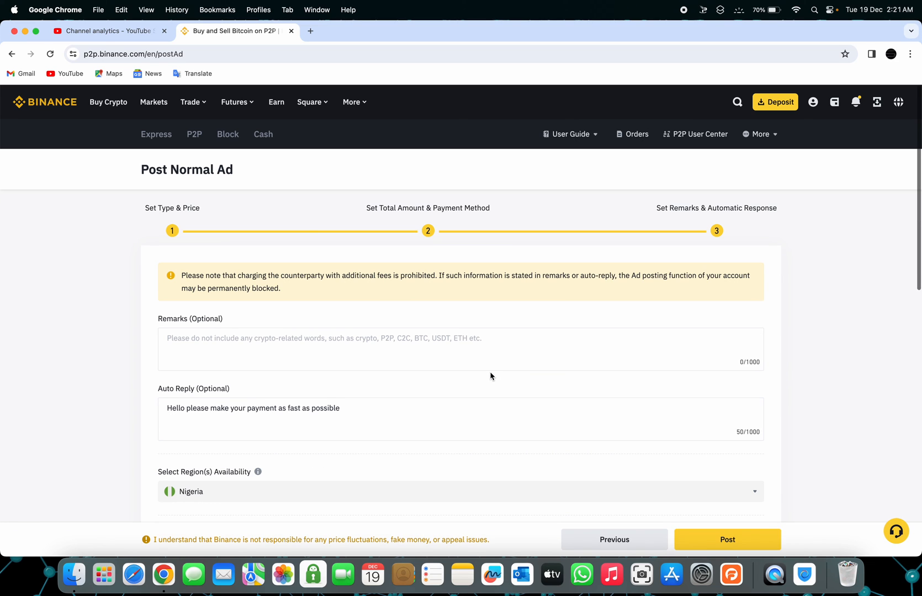
mouse_move(36, 110)
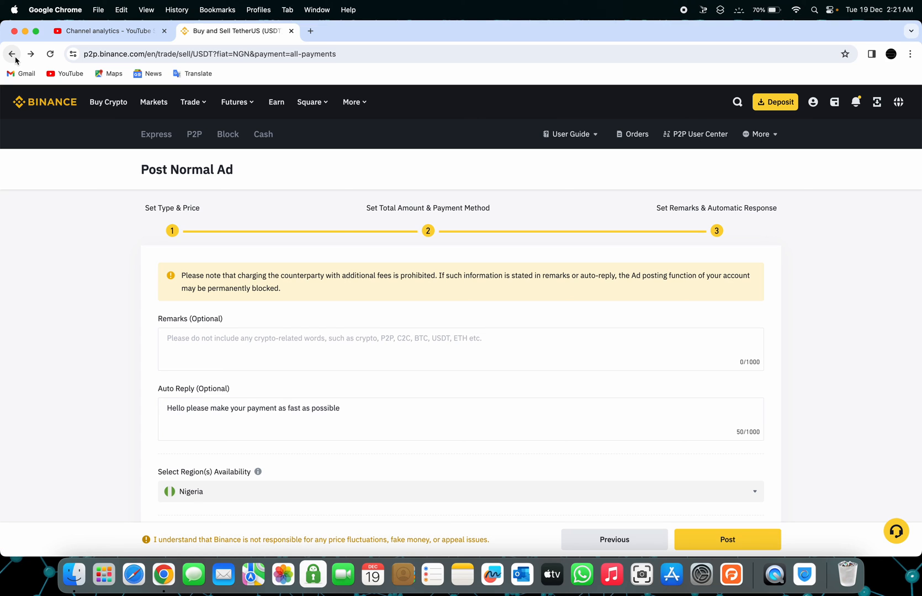
Return to P2P and open My Ads, showing the published USDT/NGN buy ad at 1,100
click(11, 54)
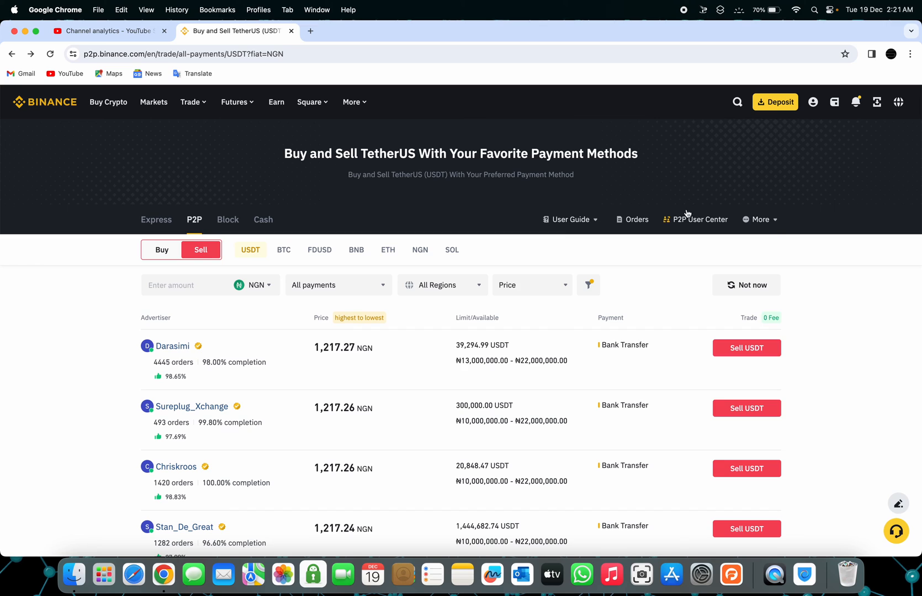
click(758, 219)
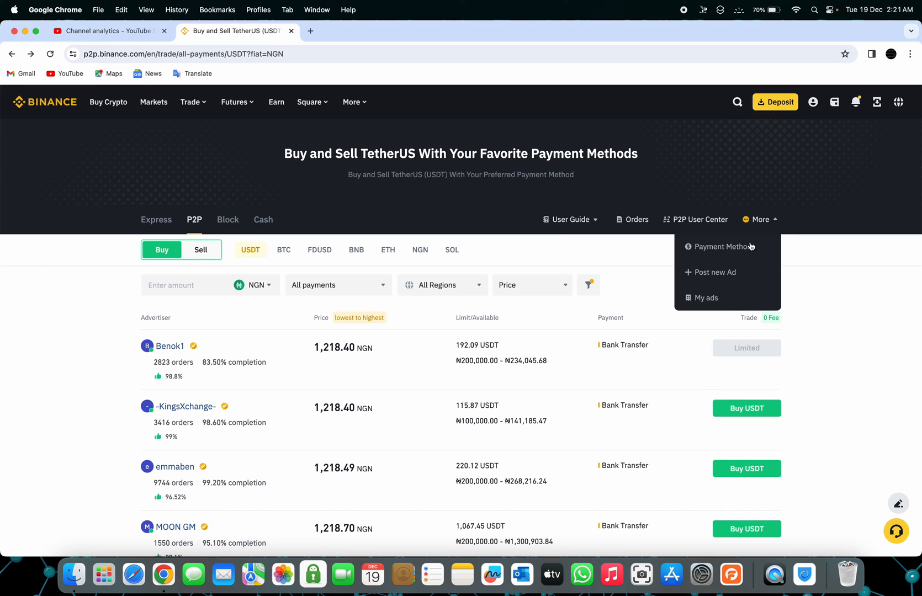
click(706, 298)
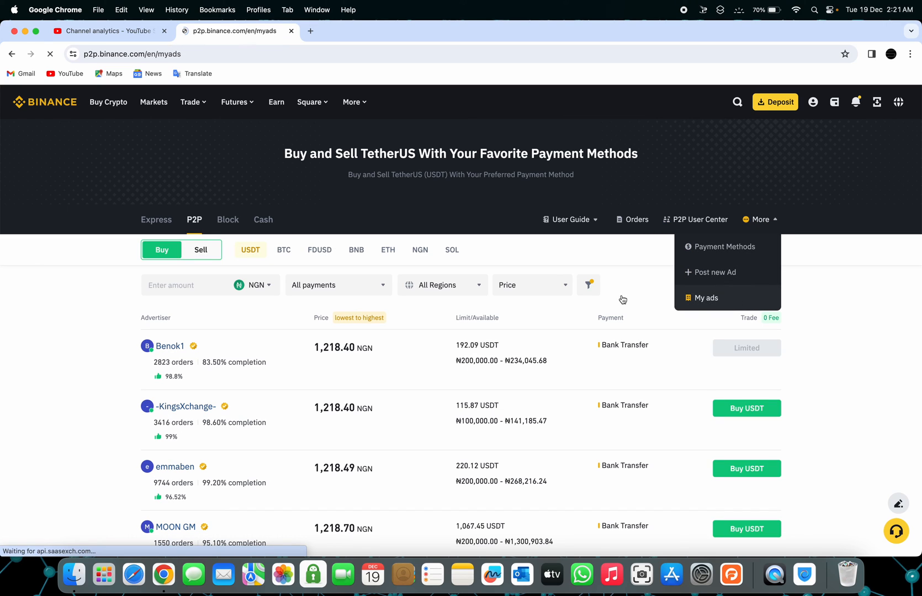
click(707, 298)
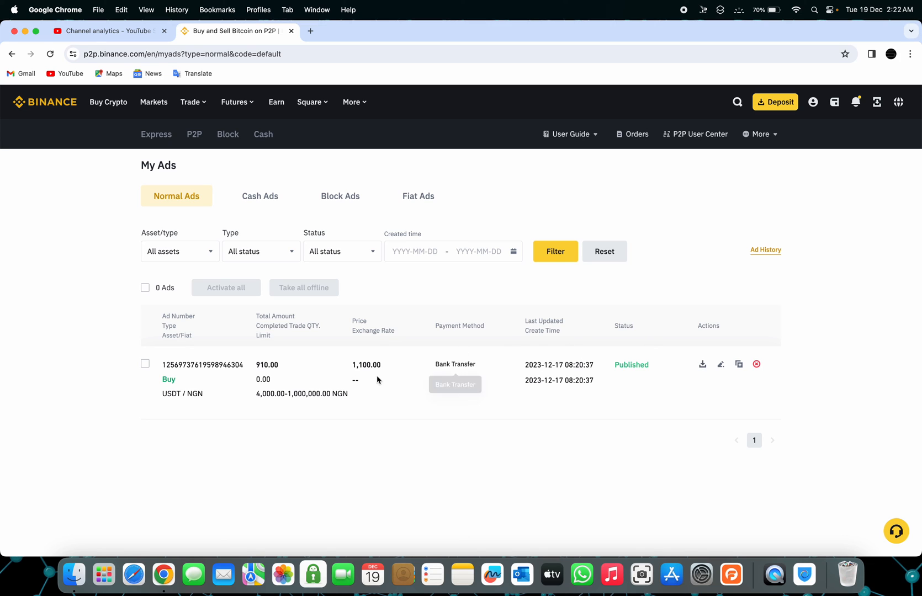
scroll(down, 3)
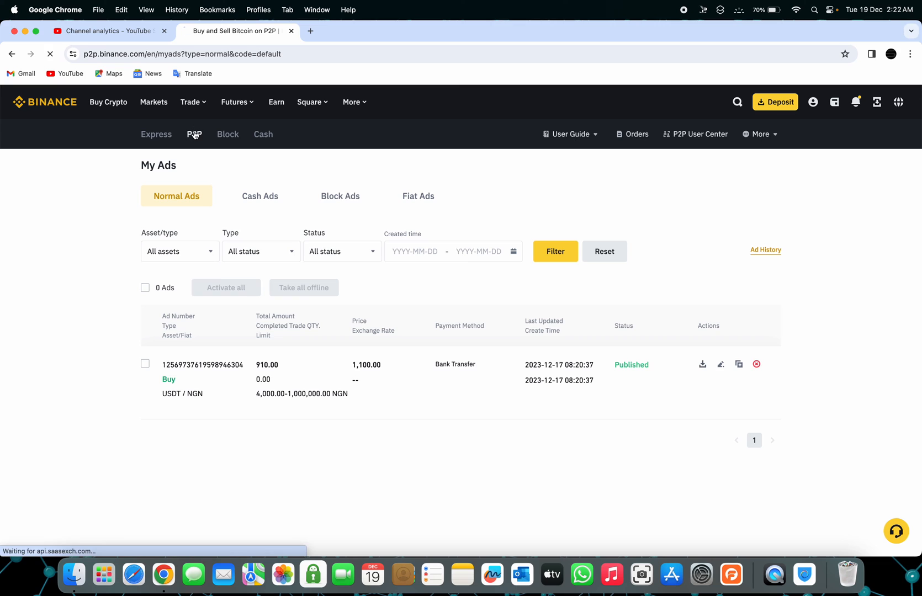
Switch the P2P listing currency to NGN to show USDT buy offers from 1,218.40
click(194, 135)
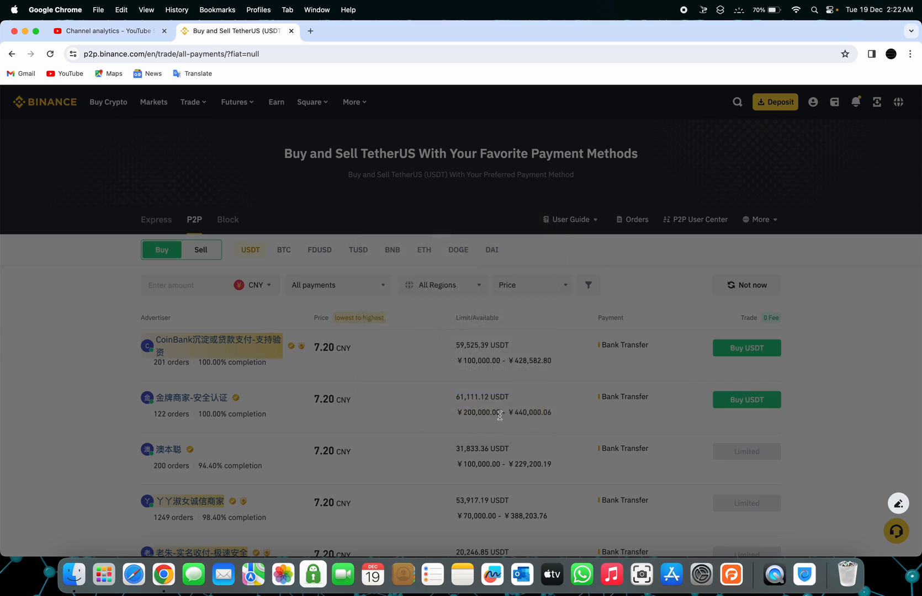
scroll(down, 3)
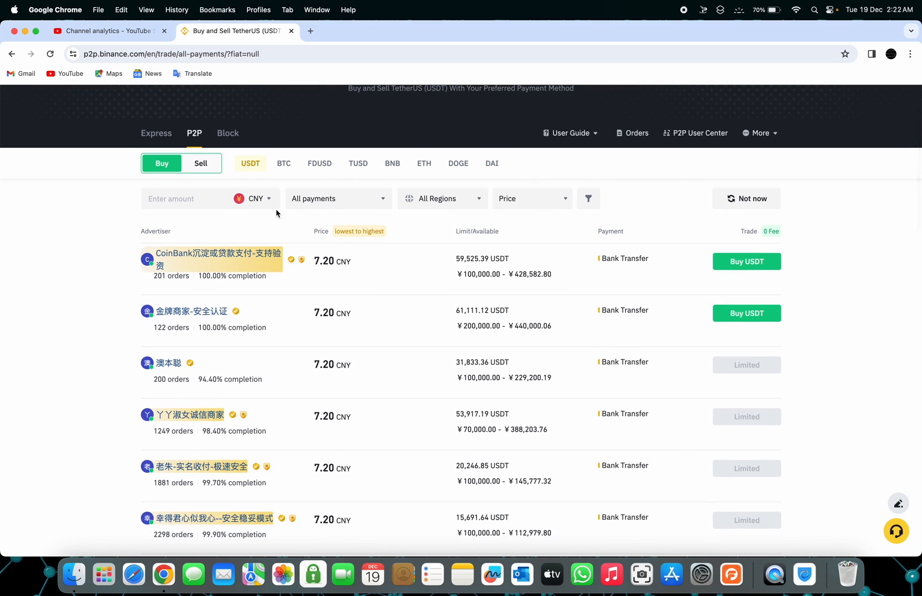
text(ng)
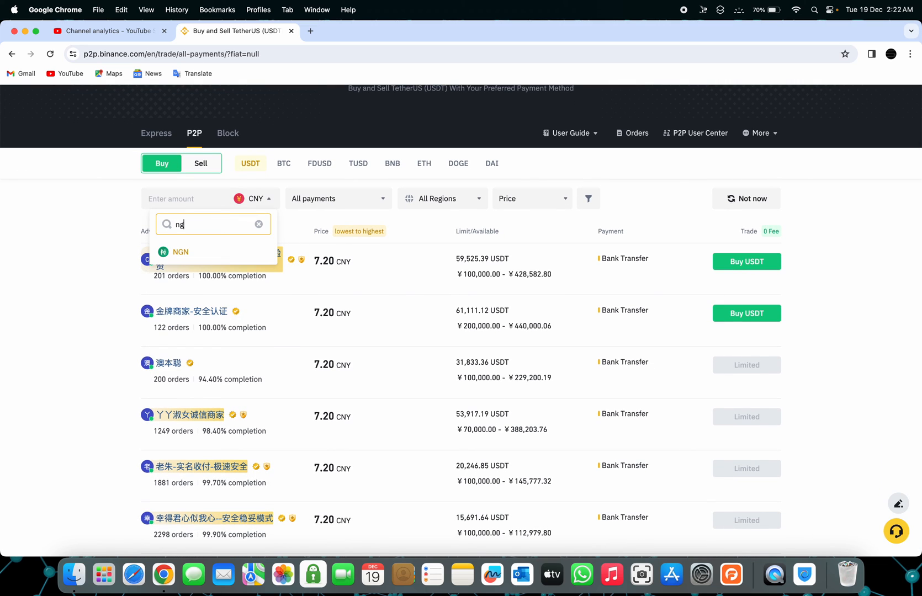
click(180, 251)
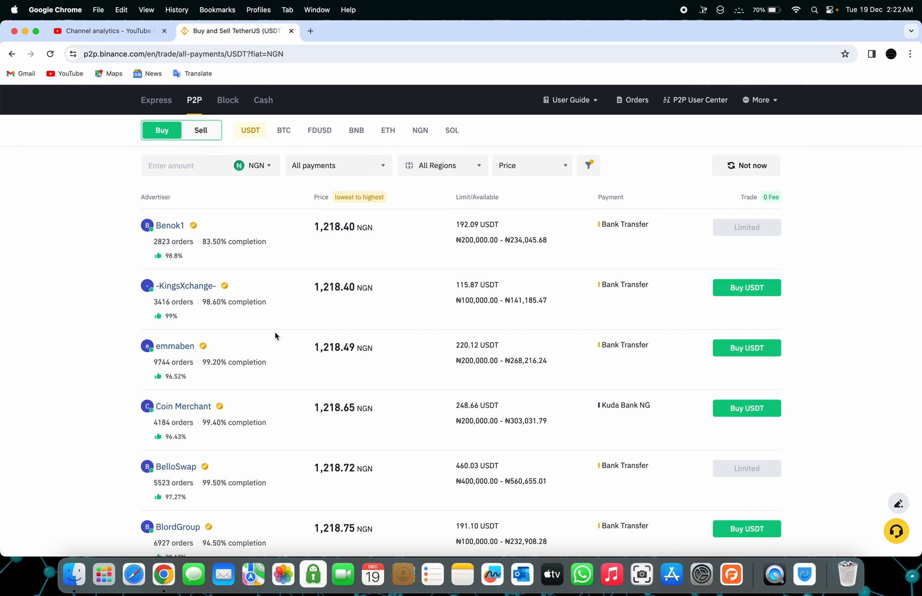
scroll(up, 3)
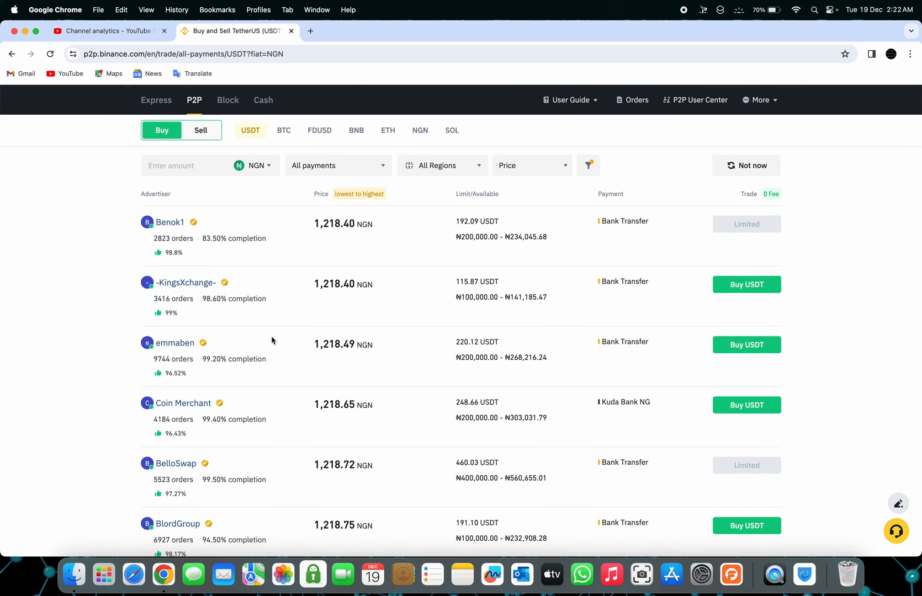
scroll(up, 3)
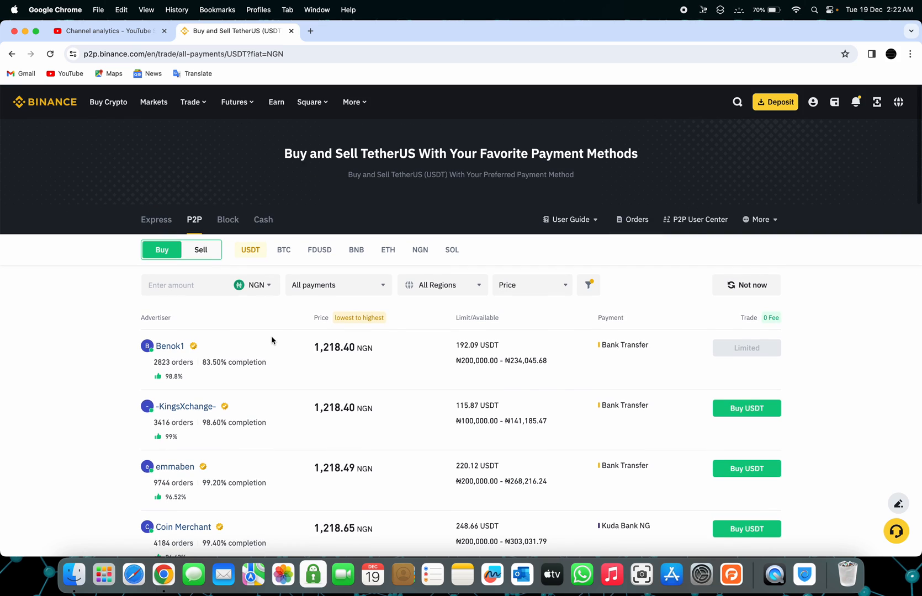
mouse_move(541, 197)
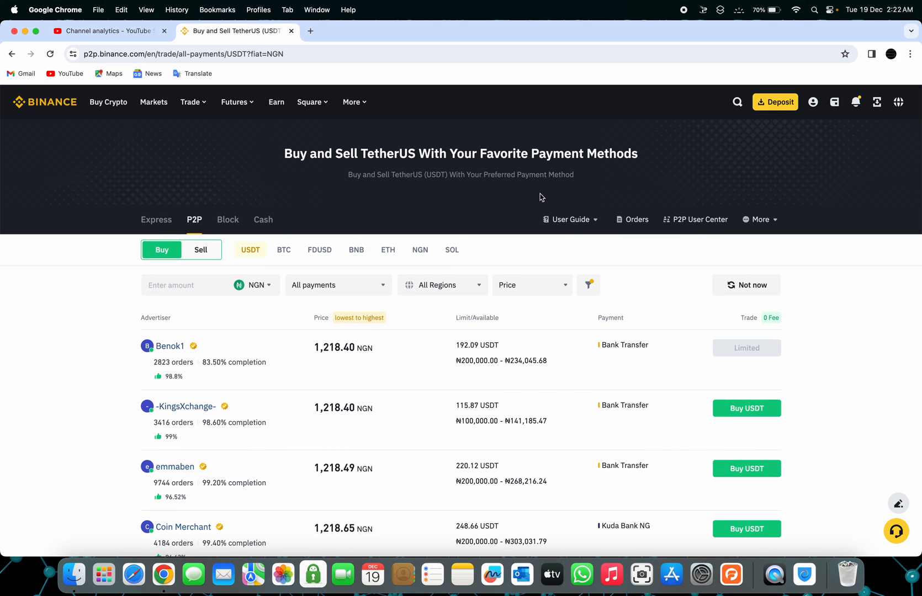
mouse_move(681, 220)
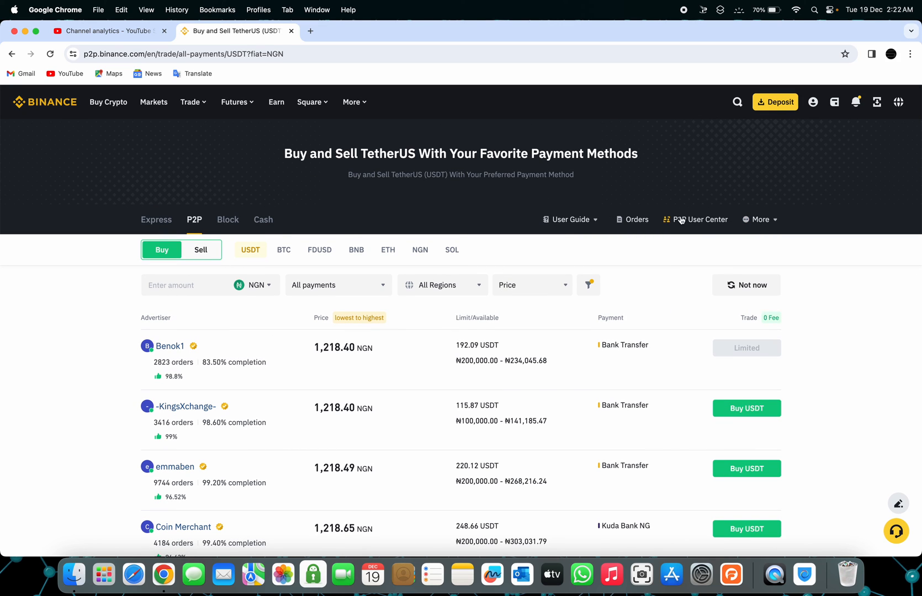
mouse_move(699, 219)
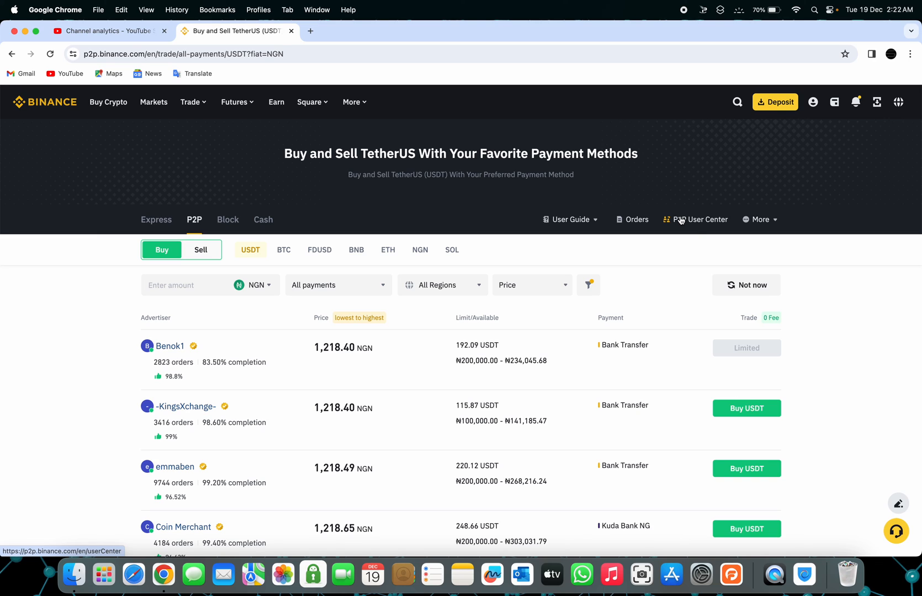
mouse_move(686, 285)
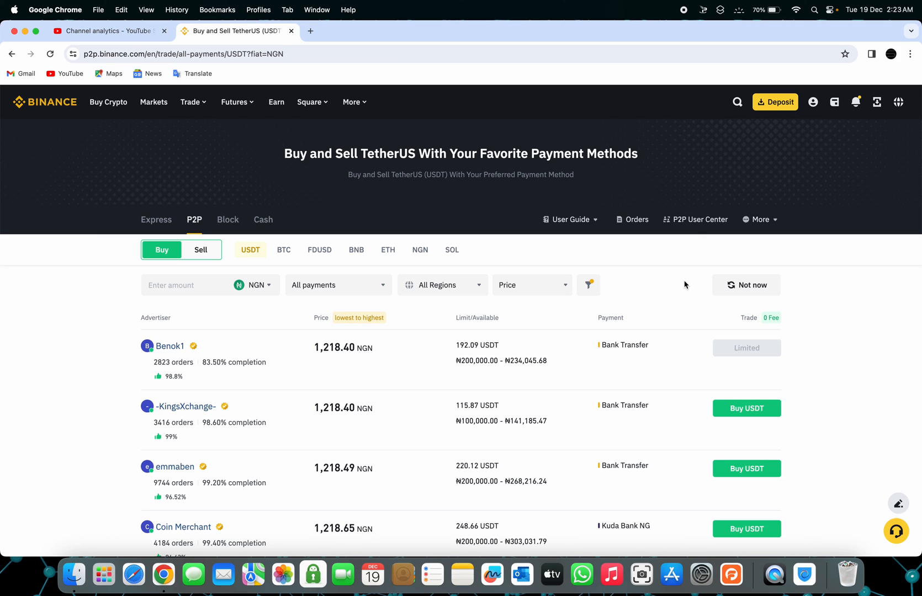
mouse_move(699, 219)
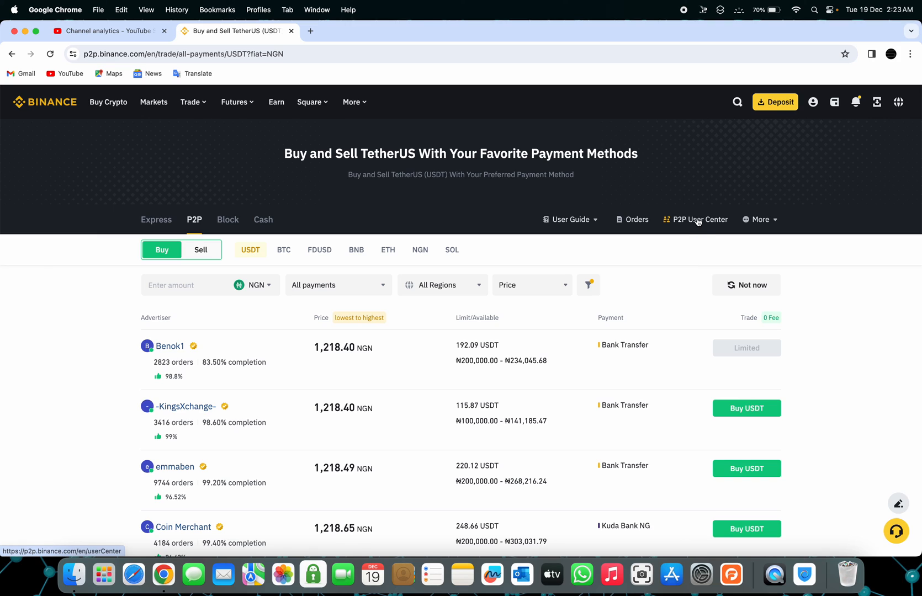
mouse_move(680, 17)
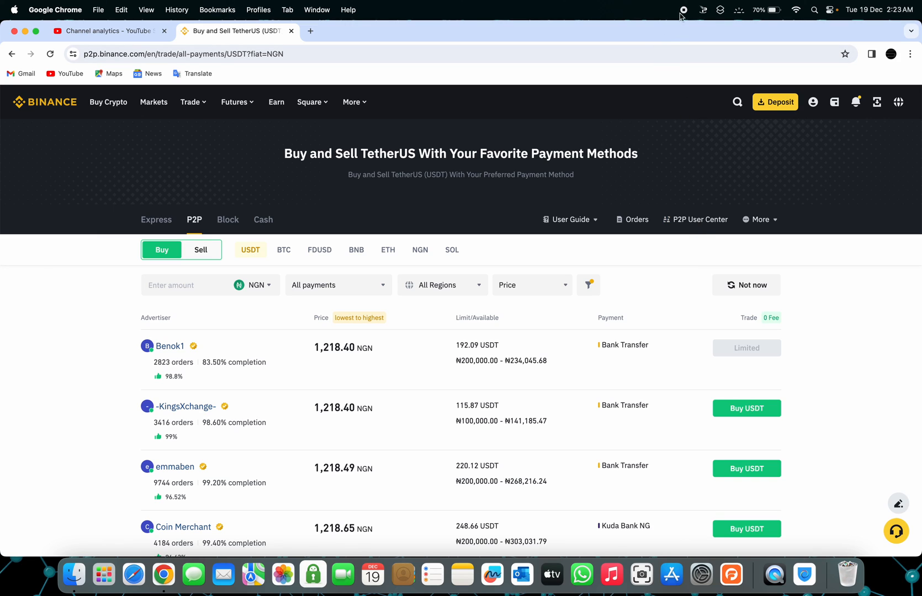